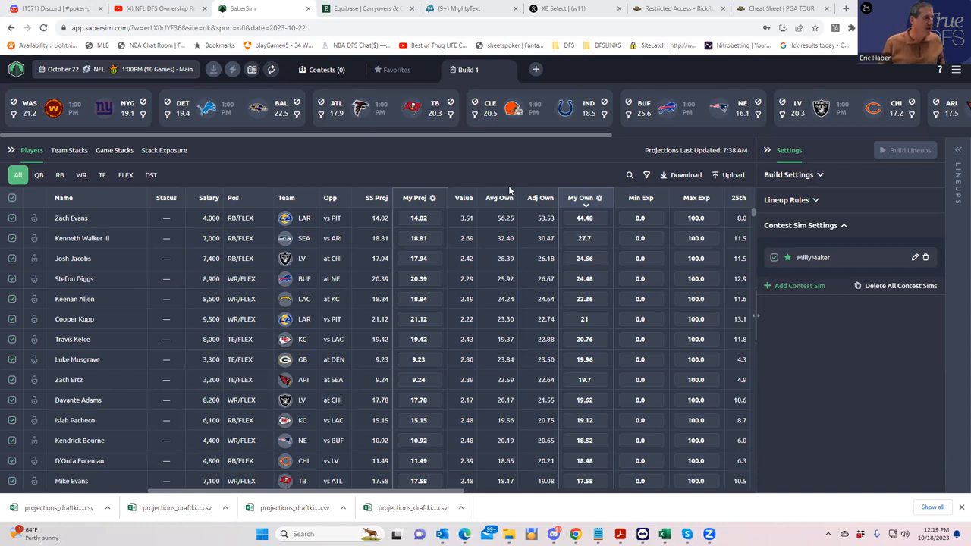
pyautogui.moveTo(573, 66)
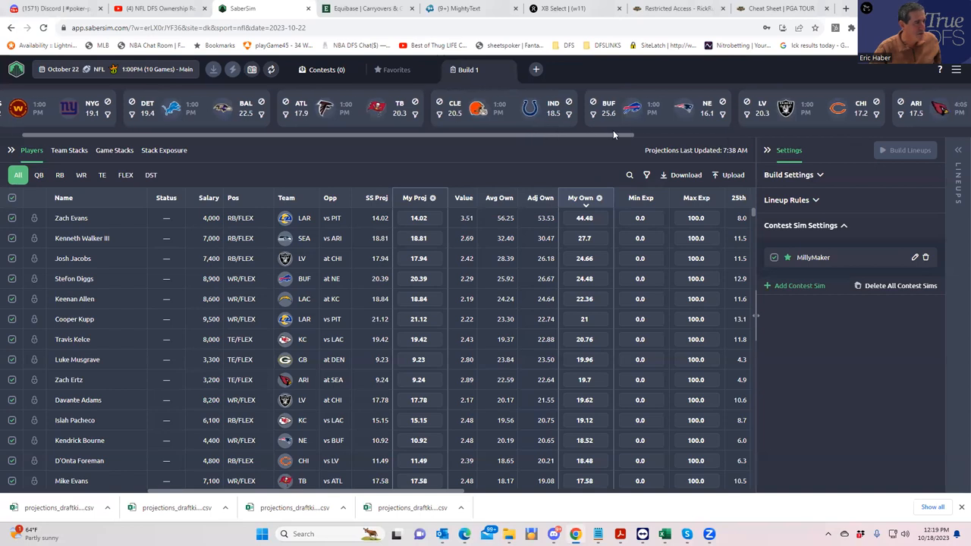
# Step: Upload KrugNFL's NFLDK_Sim CSV as projections and ownership, excluding unlisted players
pyautogui.hscroll(3)
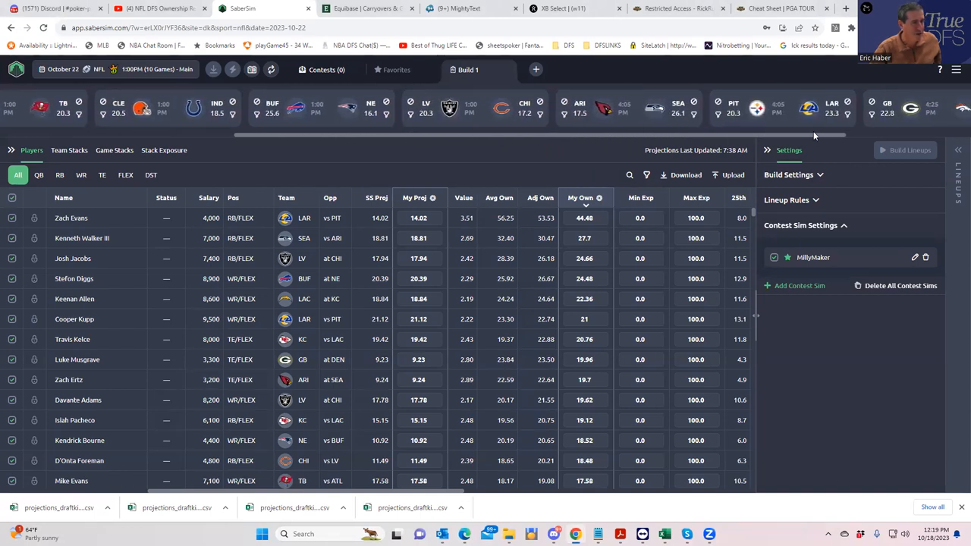
pyautogui.hscroll(3)
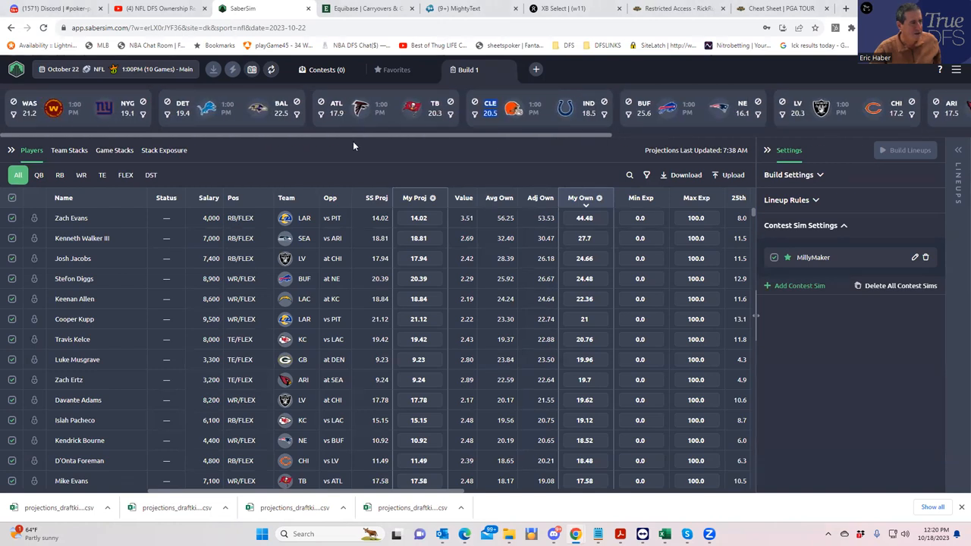
pyautogui.moveTo(731, 174)
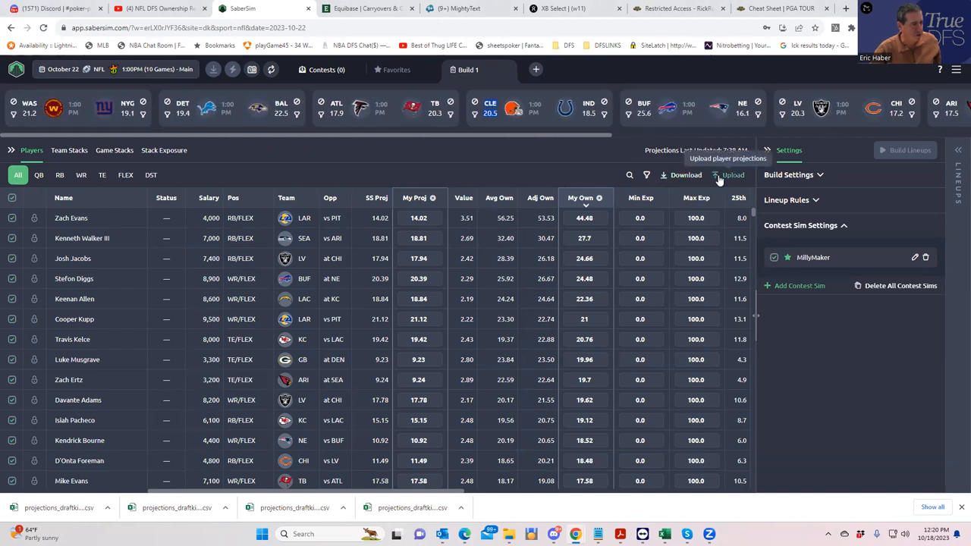
pyautogui.click(730, 175)
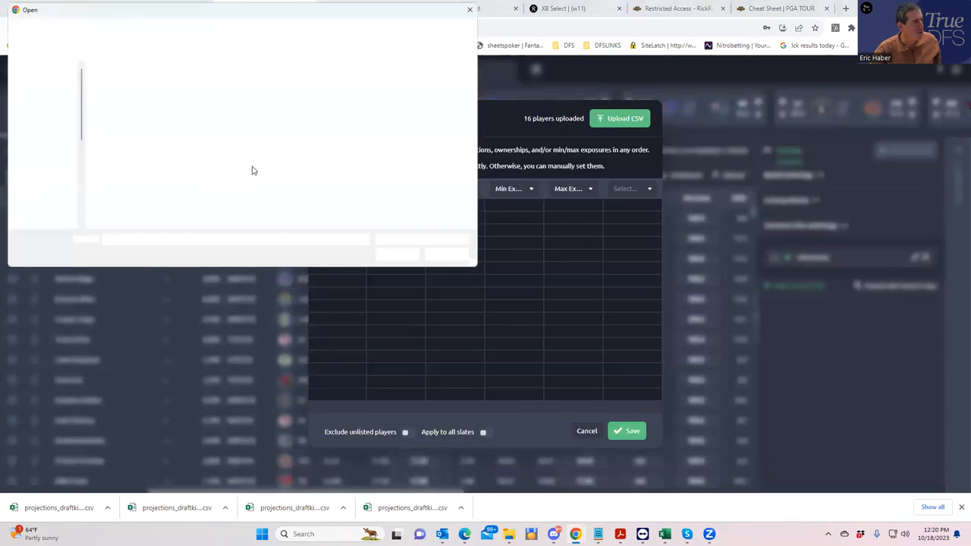
pyautogui.click(43, 132)
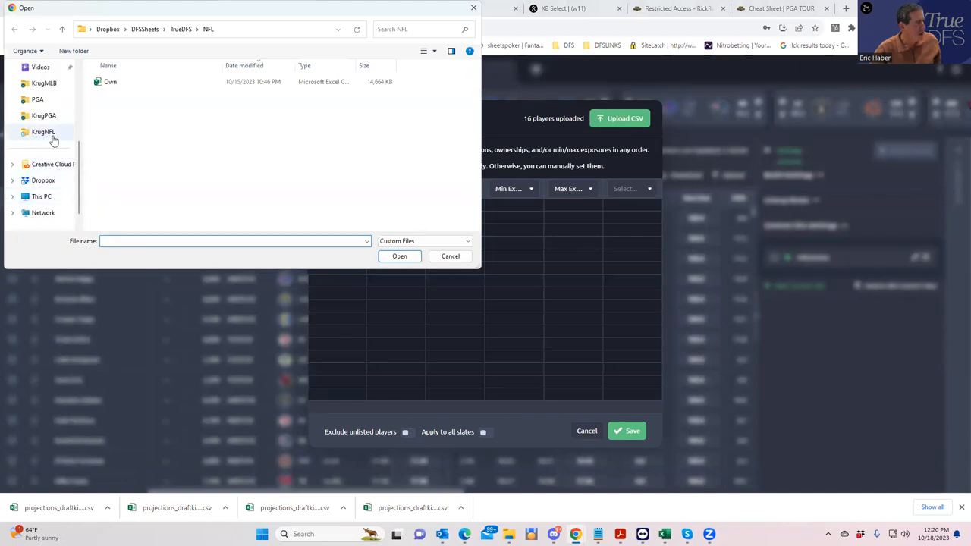
pyautogui.click(43, 131)
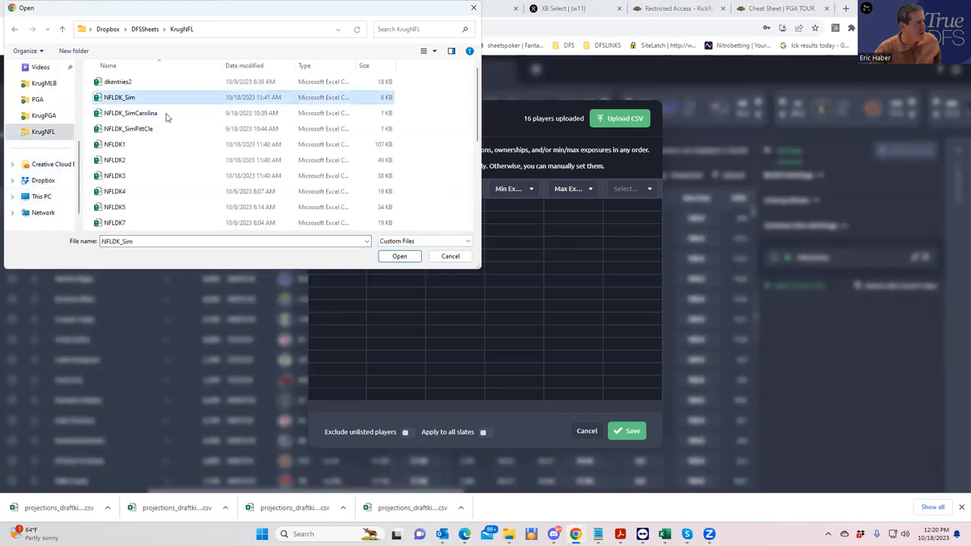
pyautogui.click(399, 256)
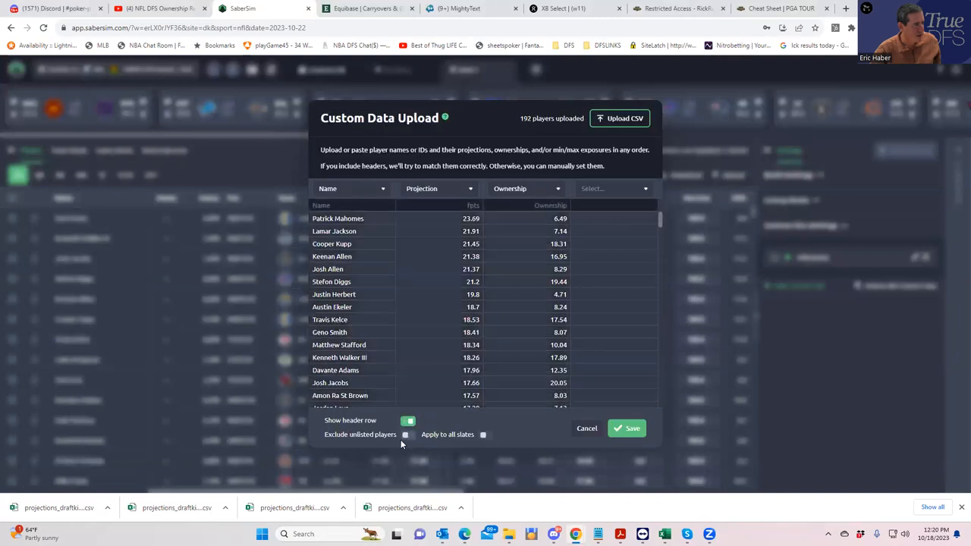
pyautogui.click(408, 434)
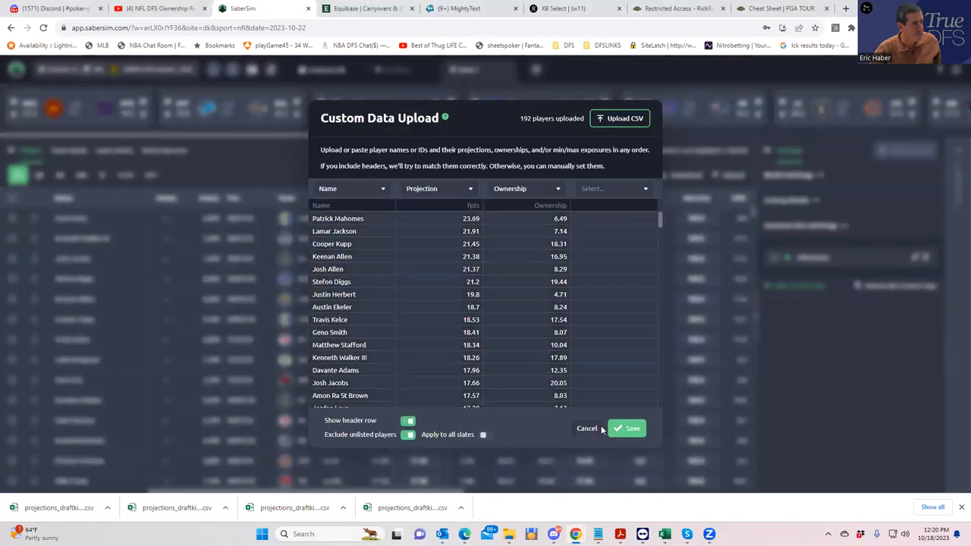
pyautogui.click(627, 428)
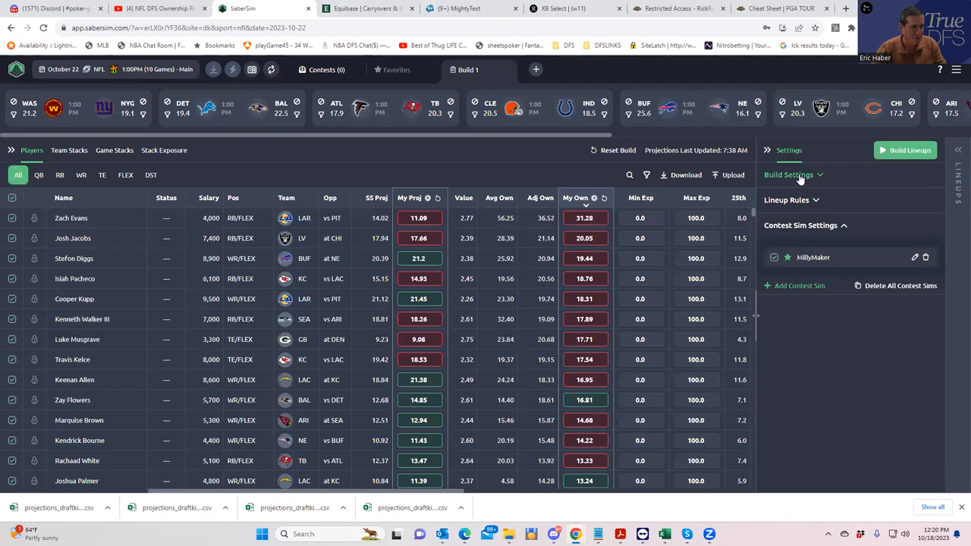
# Step: Set No. Lineups to 150, keep pool size 5000, and build the lineups
pyautogui.click(789, 174)
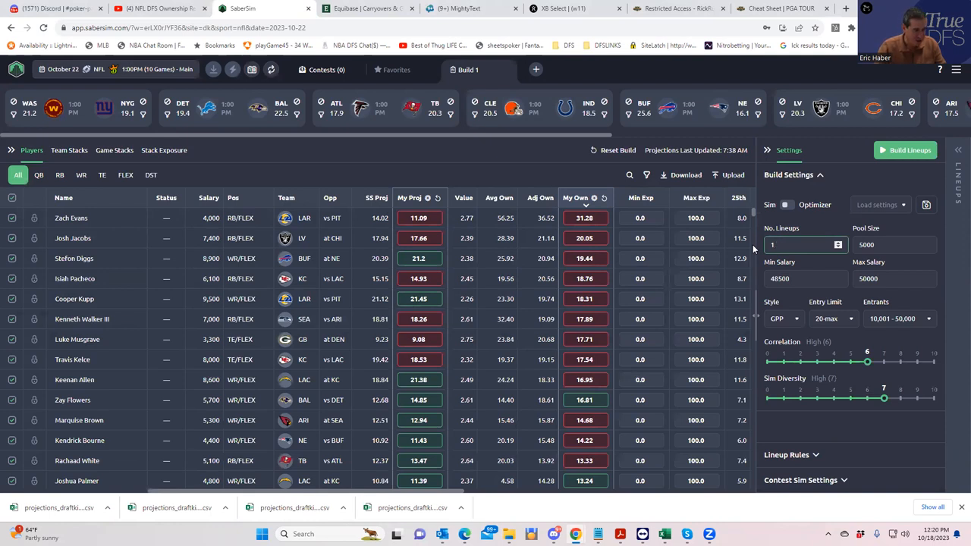
pyautogui.write('150')
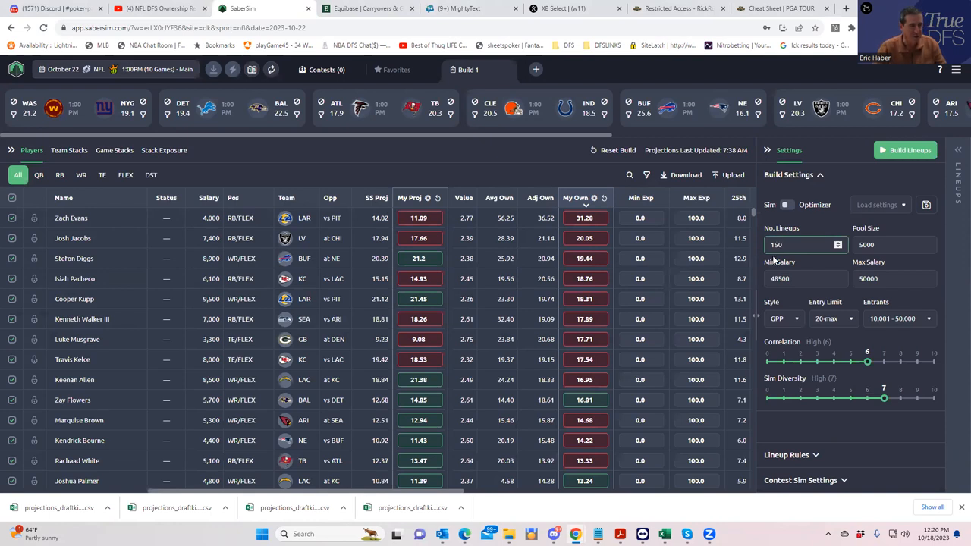
pyautogui.click(880, 244)
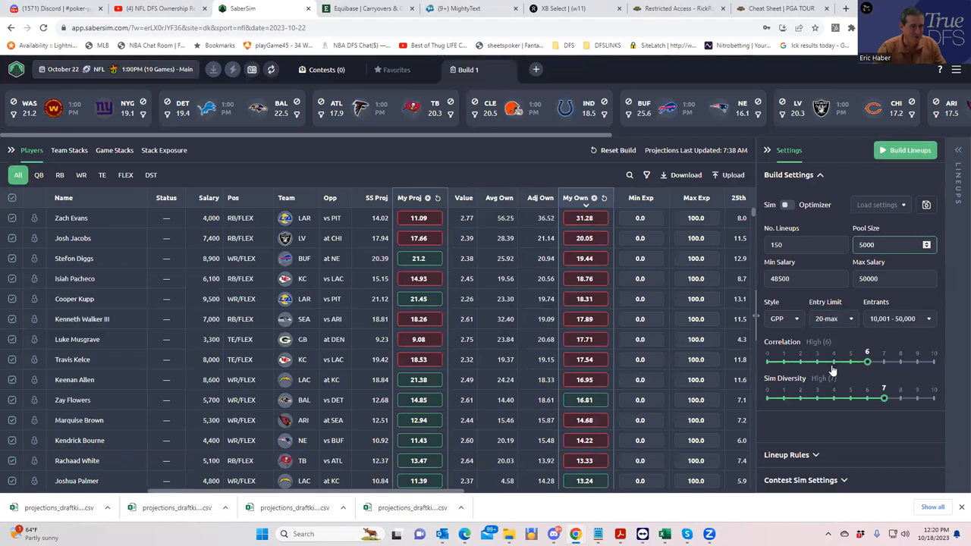
pyautogui.click(801, 279)
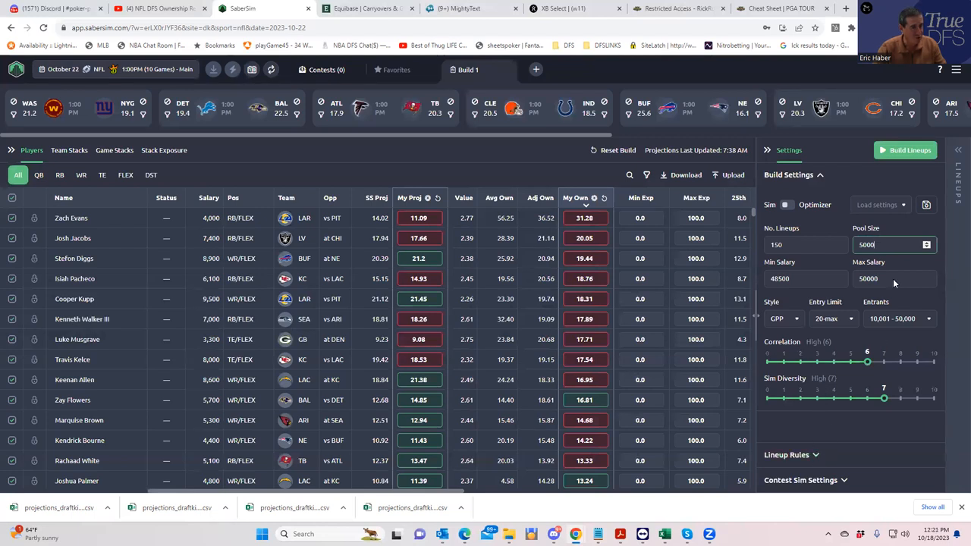
pyautogui.click(905, 151)
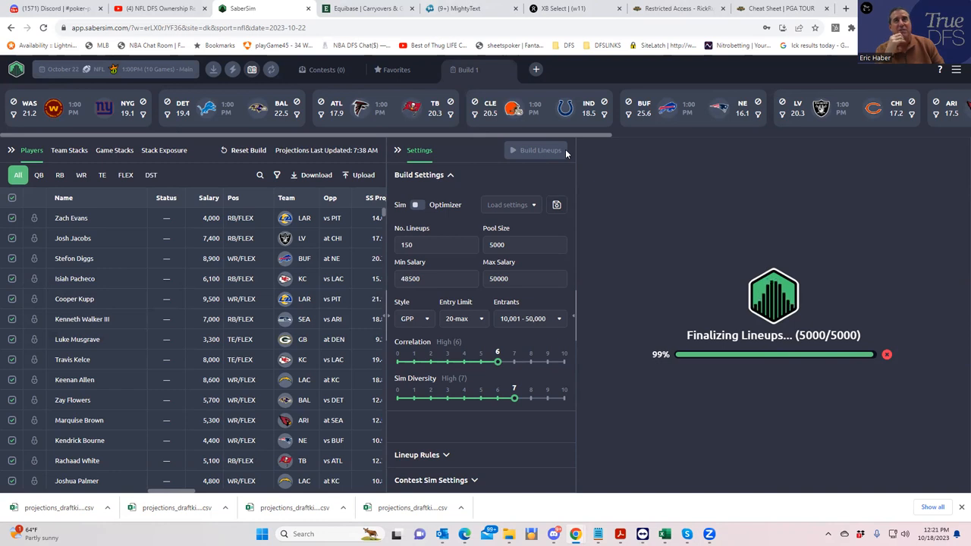
# Step: Collapse and re-expand the Settings panel to see the 150 finished lineups
pyautogui.click(565, 150)
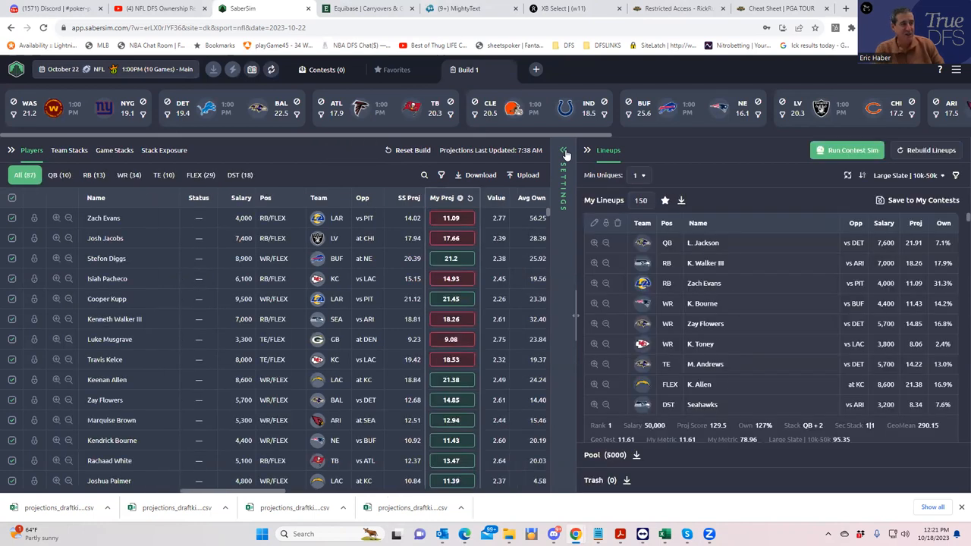
pyautogui.click(564, 155)
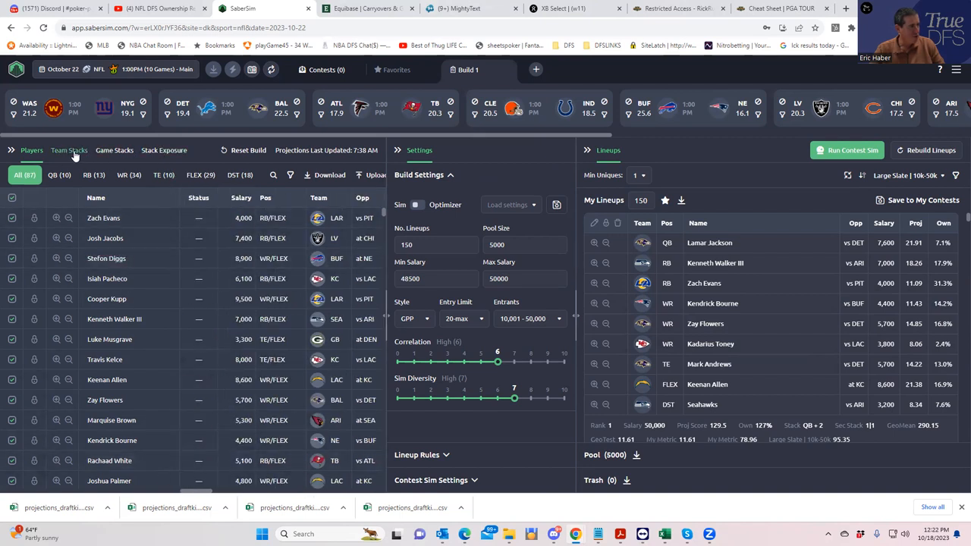
# Step: Check team stack exposure (BAL 29.3%), then the primary stack-type breakdown
pyautogui.click(69, 150)
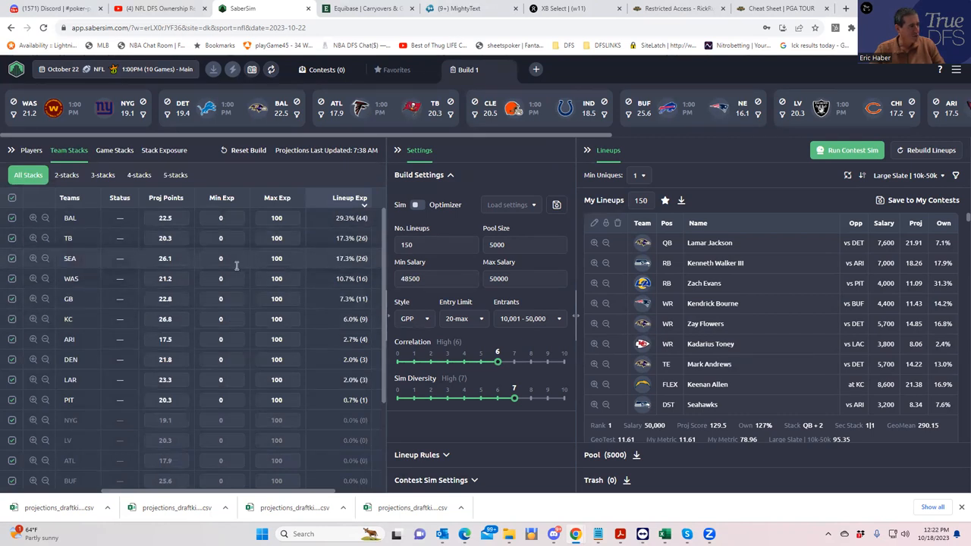
pyautogui.moveTo(250, 269)
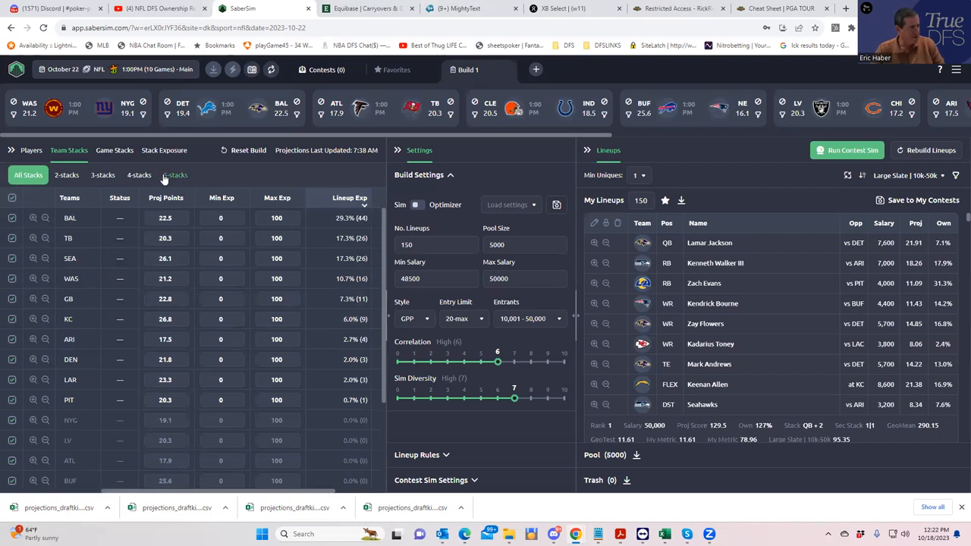
pyautogui.click(164, 150)
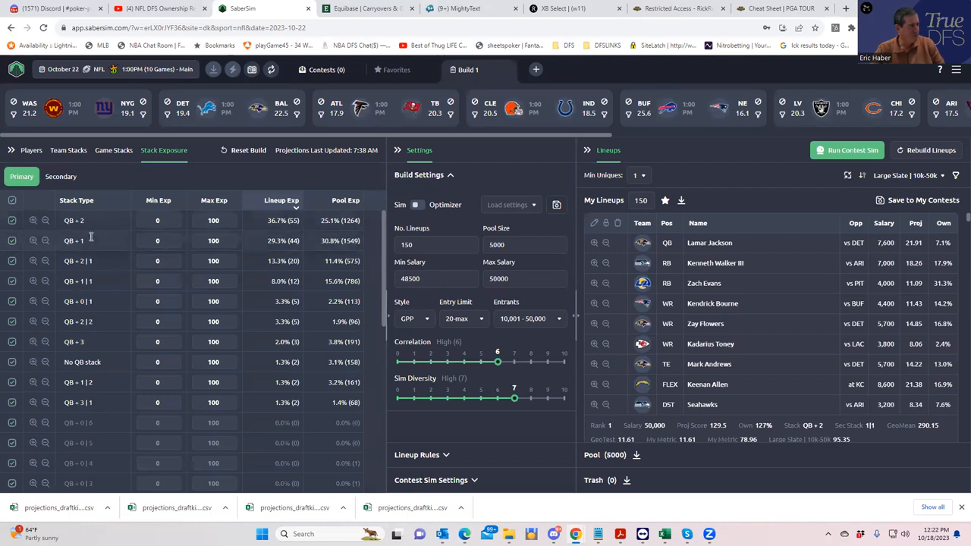
pyautogui.moveTo(103, 347)
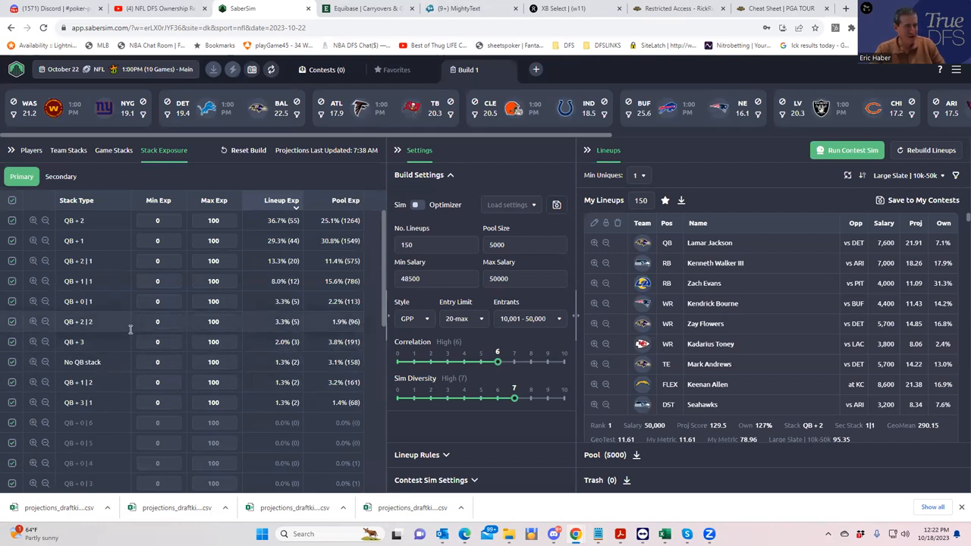
pyautogui.moveTo(736, 263)
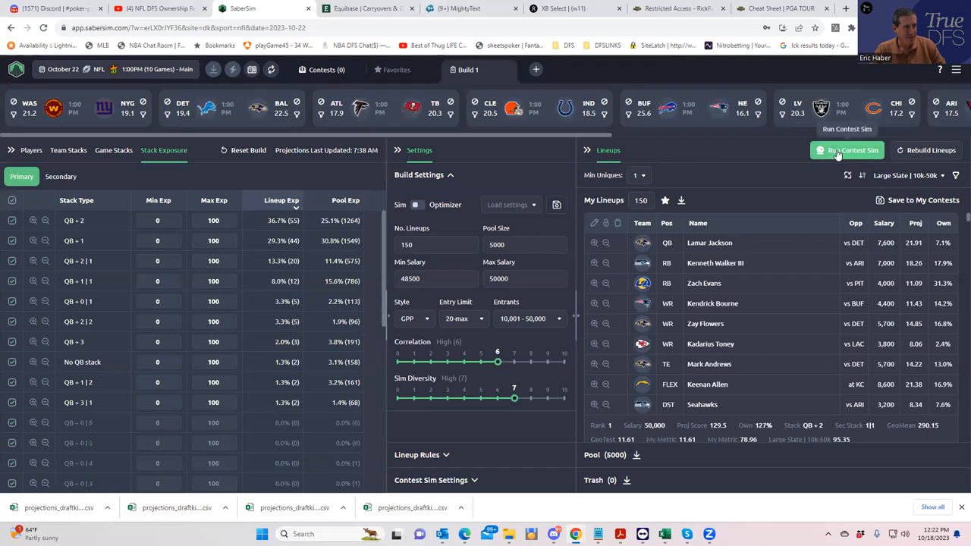
# Step: Run the MillyMaker contest sim and rank lineups by MillyMaker RAROI (top 202.7%)
pyautogui.click(847, 150)
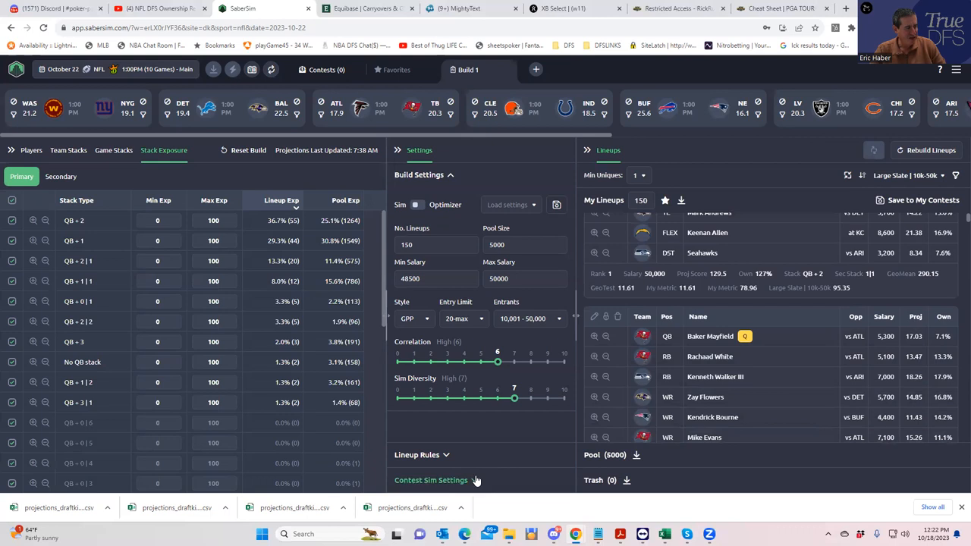
pyautogui.click(431, 480)
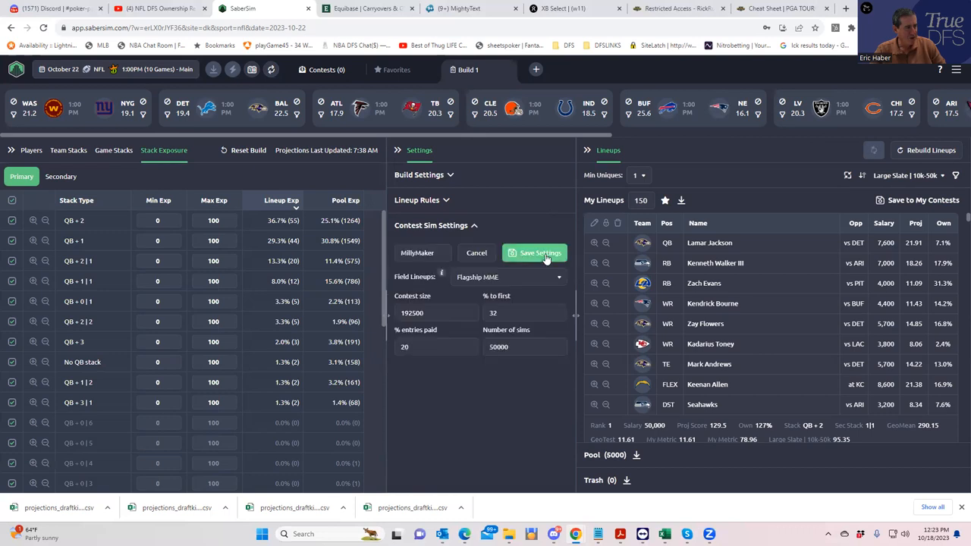
pyautogui.click(432, 312)
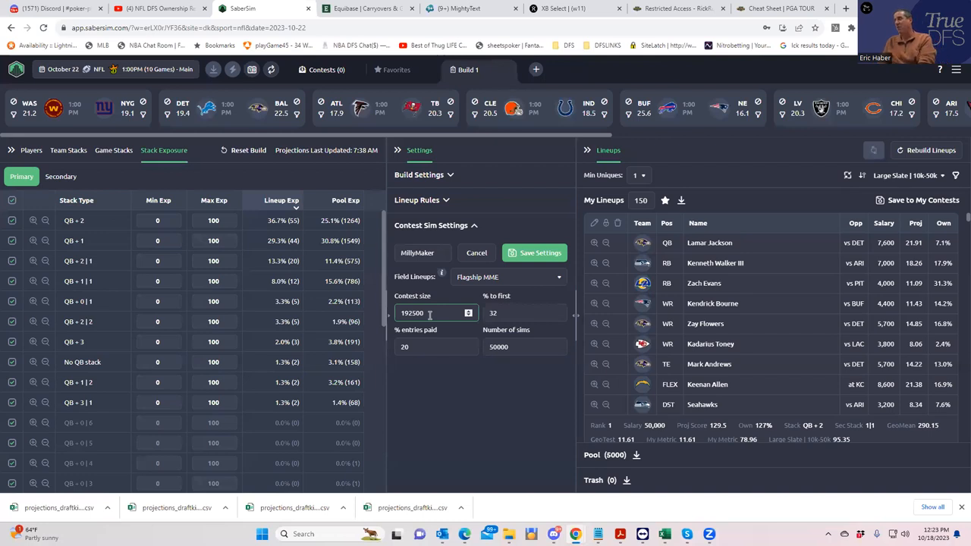
pyautogui.click(540, 253)
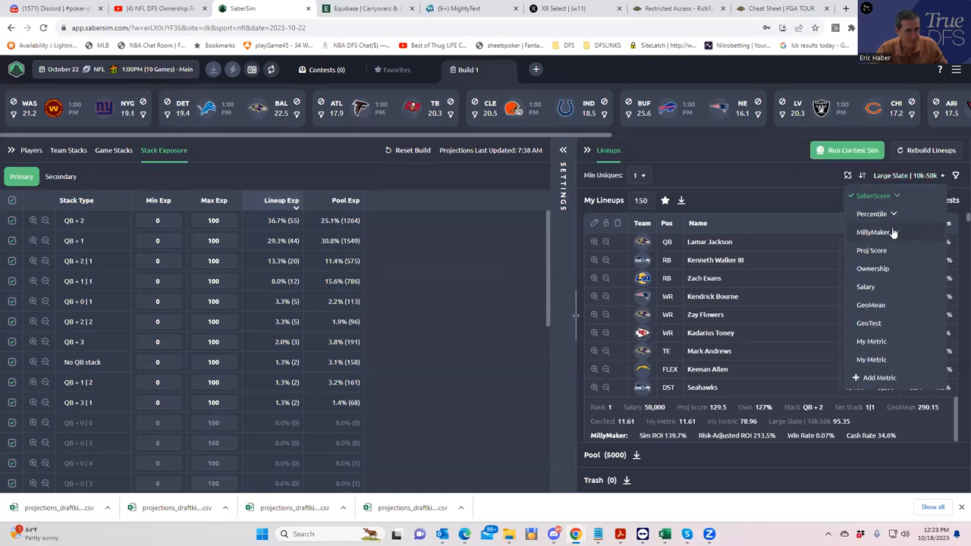
pyautogui.click(872, 232)
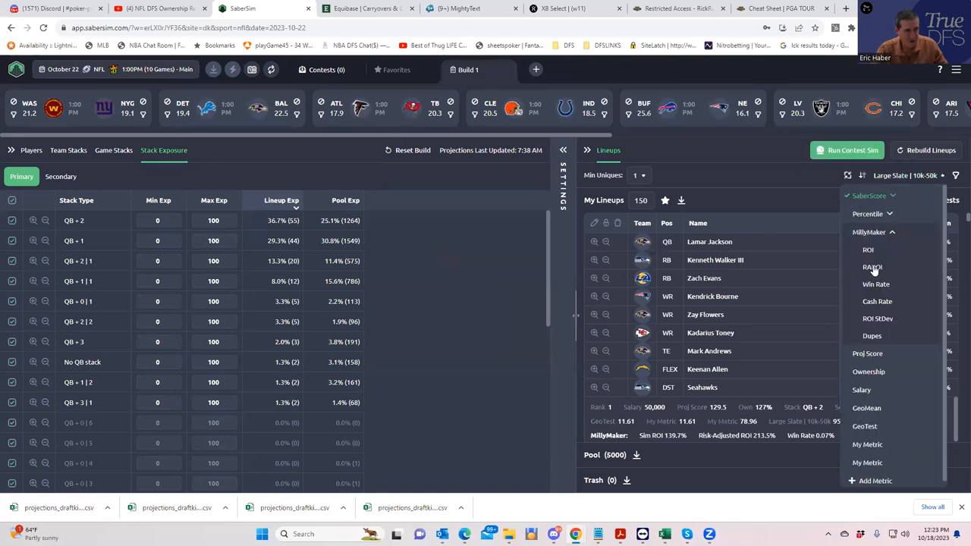
pyautogui.click(873, 267)
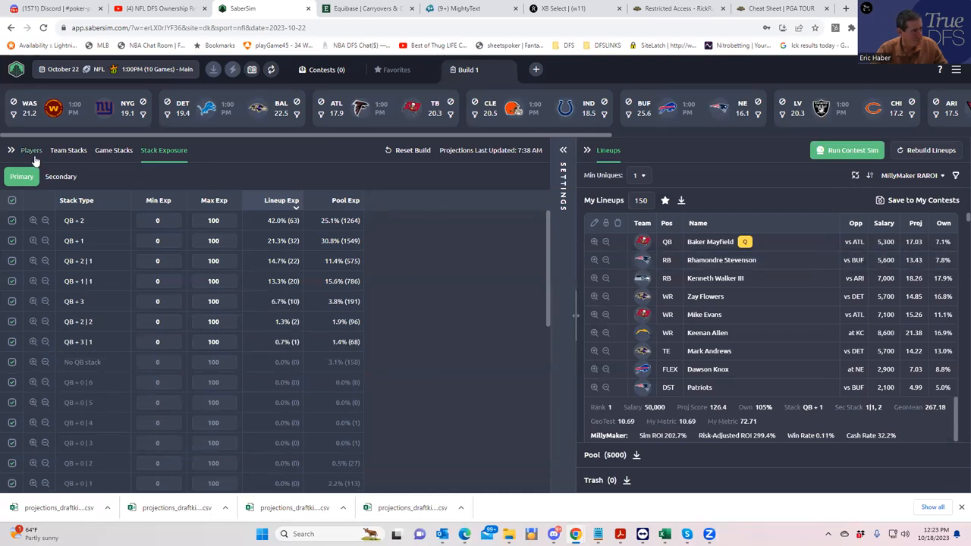
# Step: Sort player exposures highest first (Mark Andrews 60.7%), then view team stacks (BAL 36.0%)
pyautogui.click(31, 150)
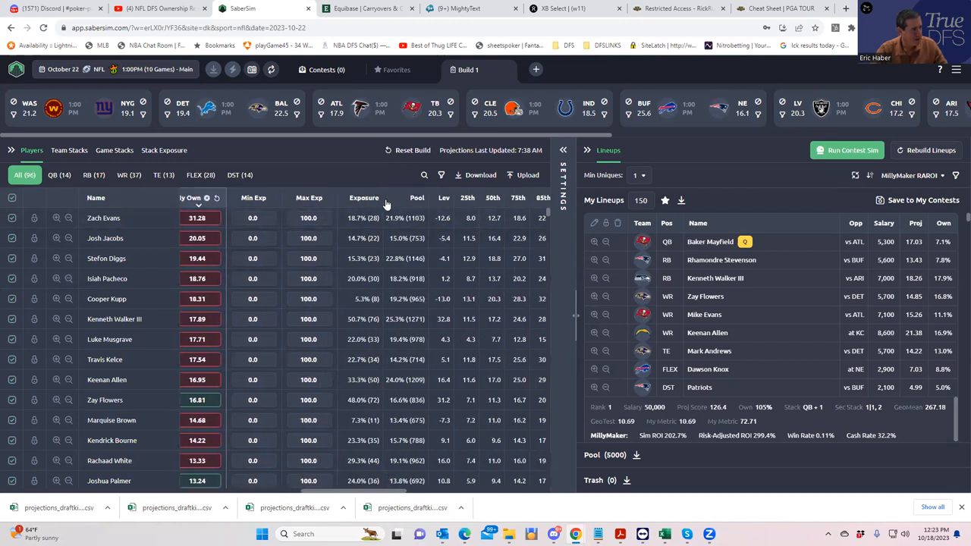
pyautogui.moveTo(364, 198)
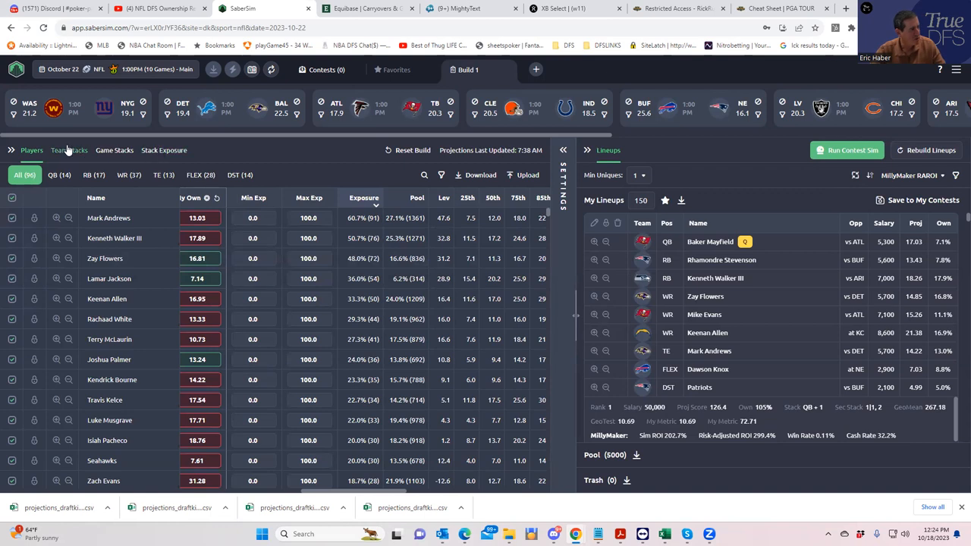
pyautogui.click(68, 150)
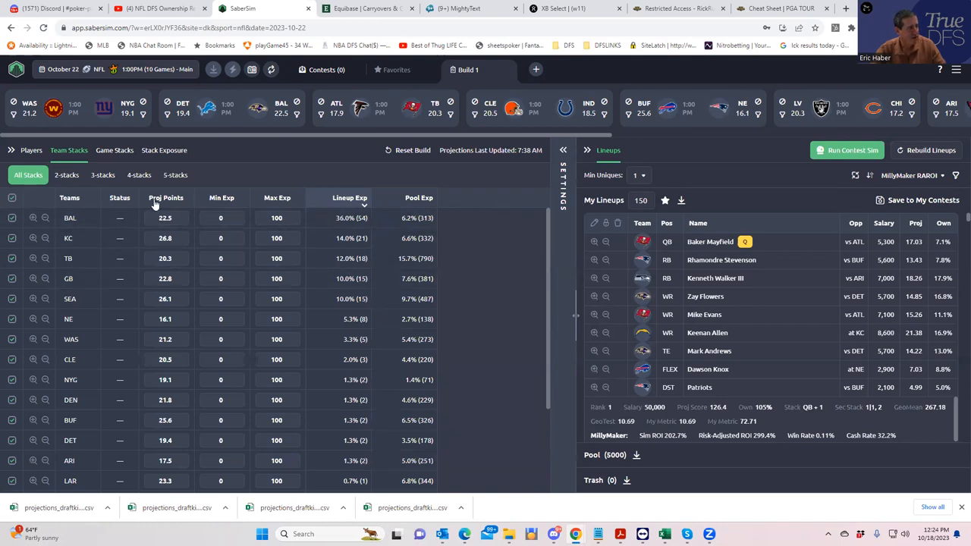
pyautogui.moveTo(351, 232)
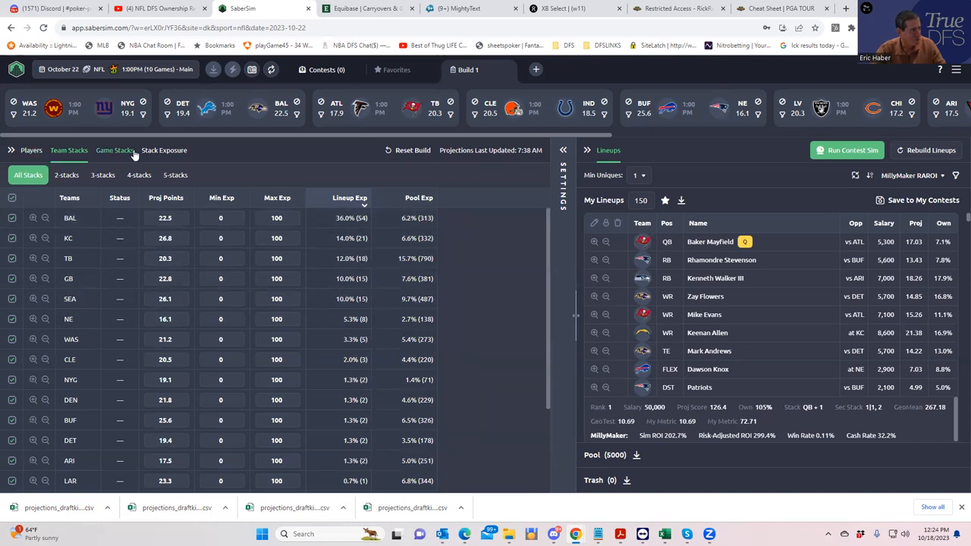
# Step: Review game stacks, then return to stack-type exposures with QB + 2 at 42.0%
pyautogui.click(164, 149)
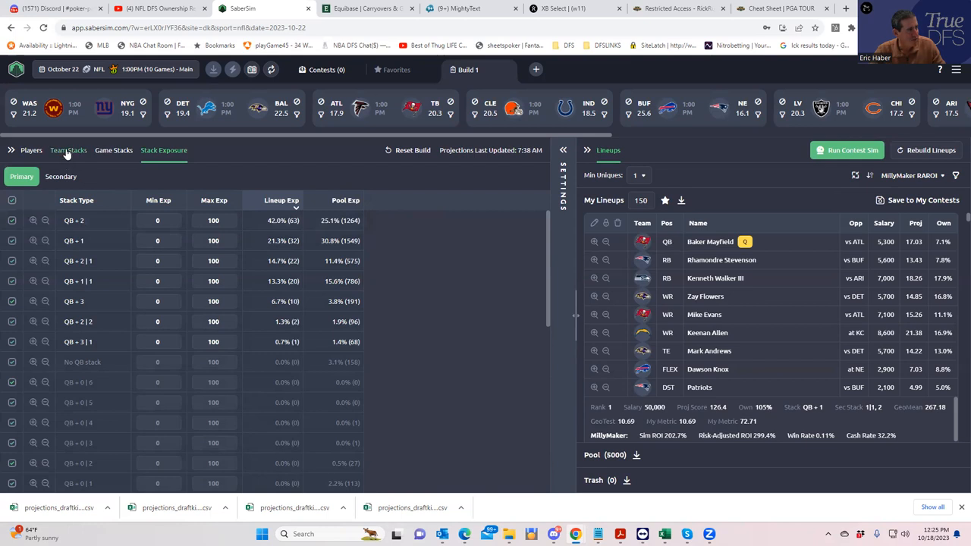
# Step: Review team stacks, then RB and FLEX player exposures (Travis Kelce 16.7%)
pyautogui.click(68, 150)
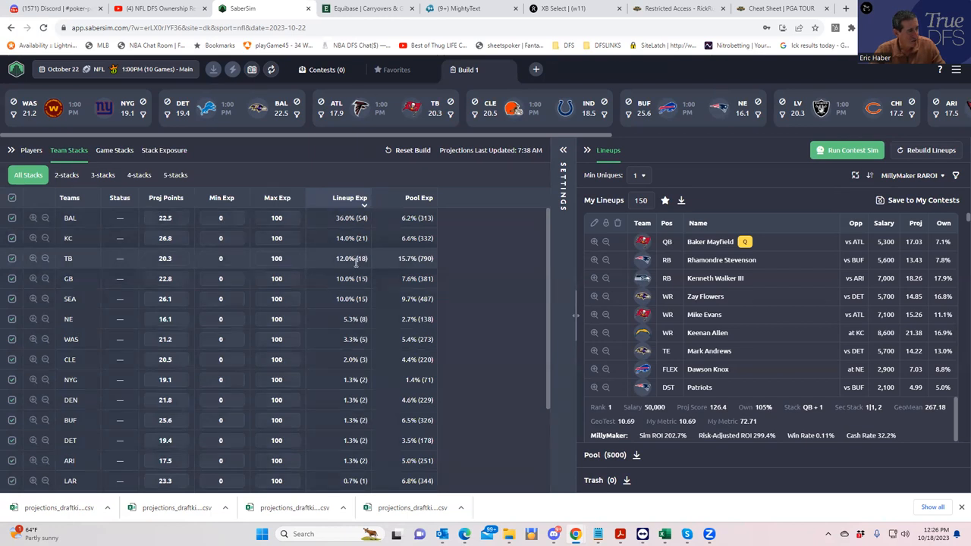
pyautogui.moveTo(349, 309)
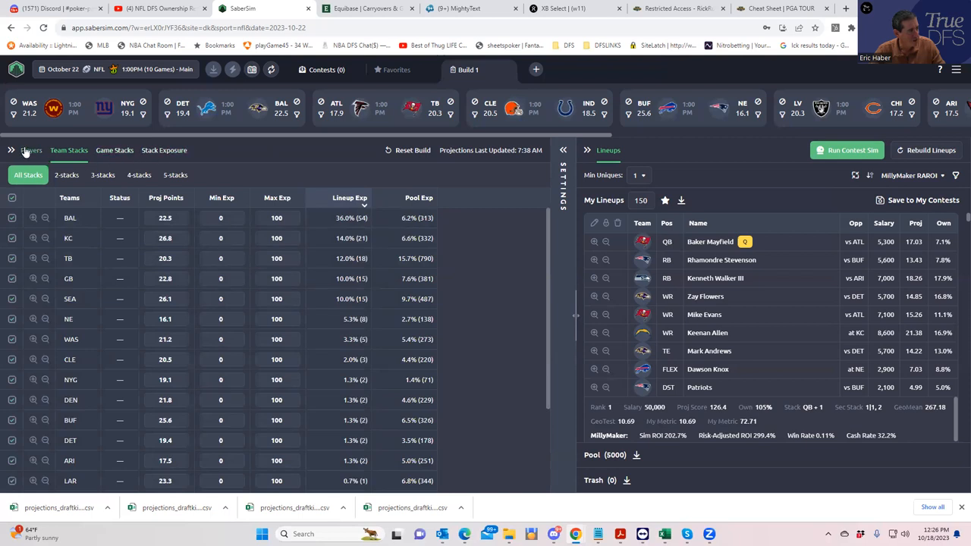
pyautogui.click(31, 149)
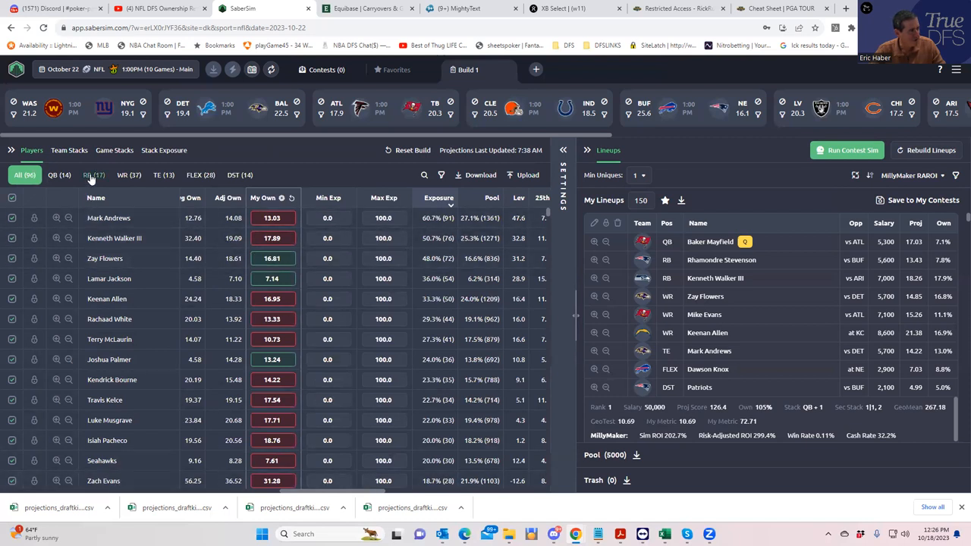
pyautogui.click(93, 174)
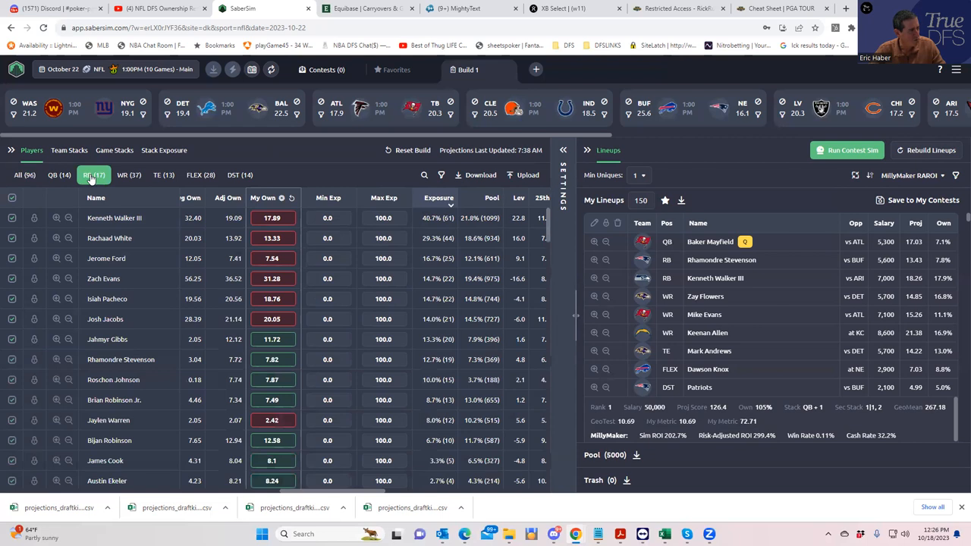
pyautogui.click(94, 174)
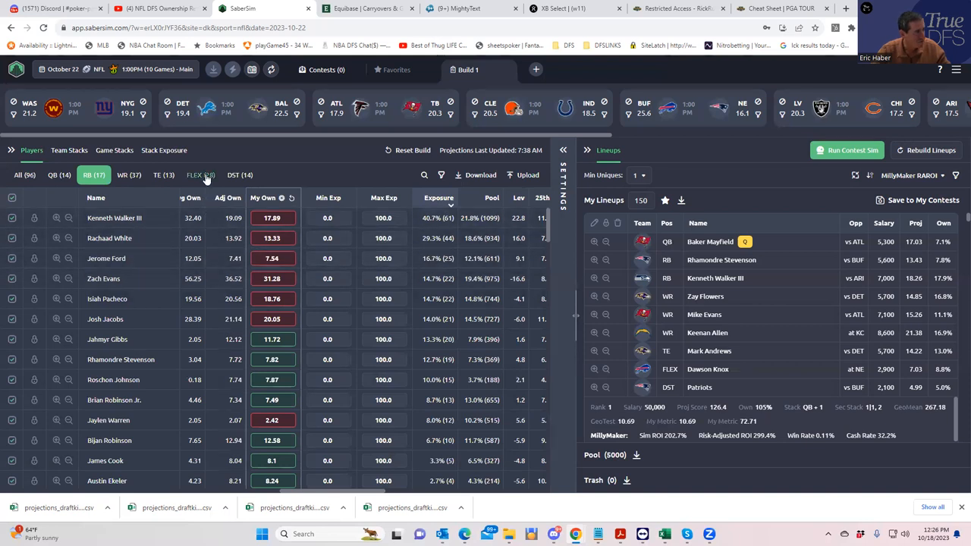
pyautogui.click(195, 174)
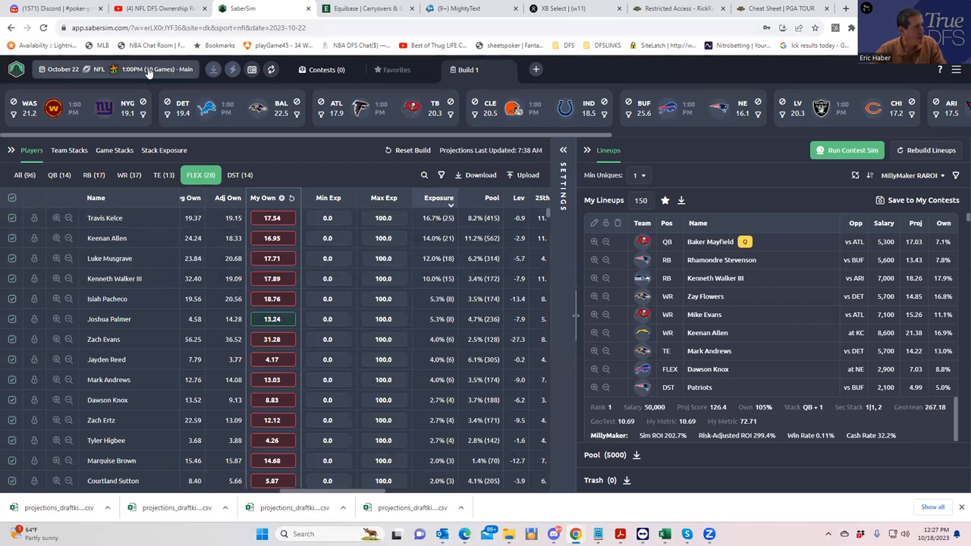
# Step: Switch the site to FanDuel and pick the October 22 NFL slate from All Slates
pyautogui.click(152, 69)
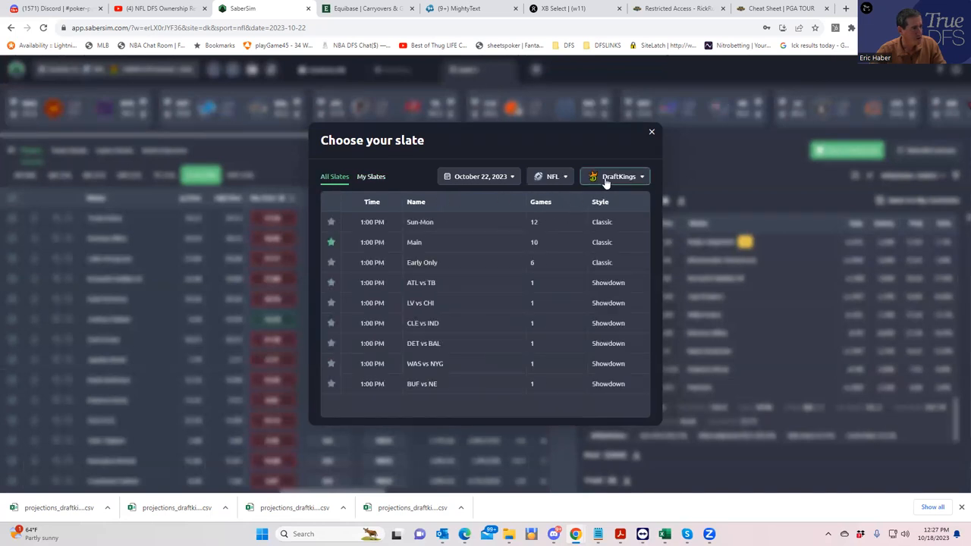
pyautogui.click(615, 176)
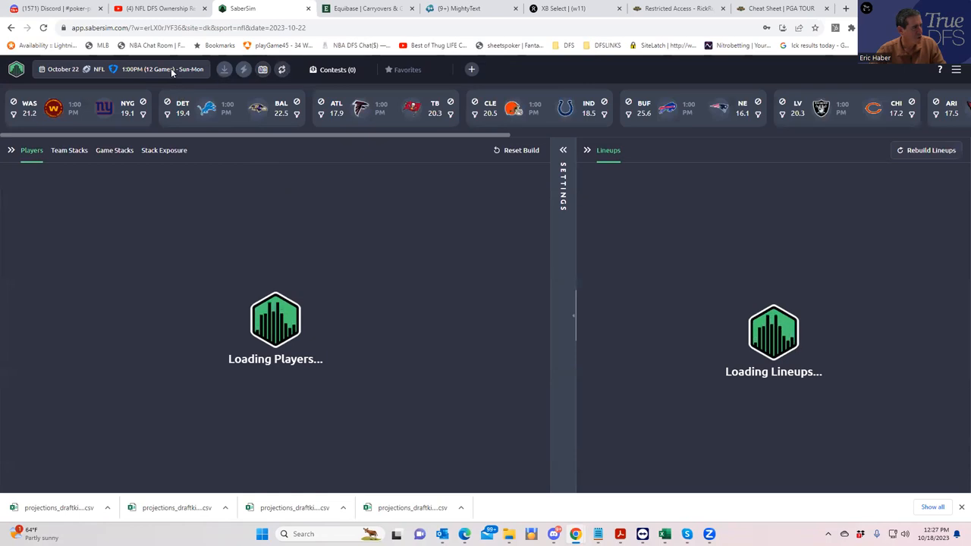
pyautogui.click(163, 69)
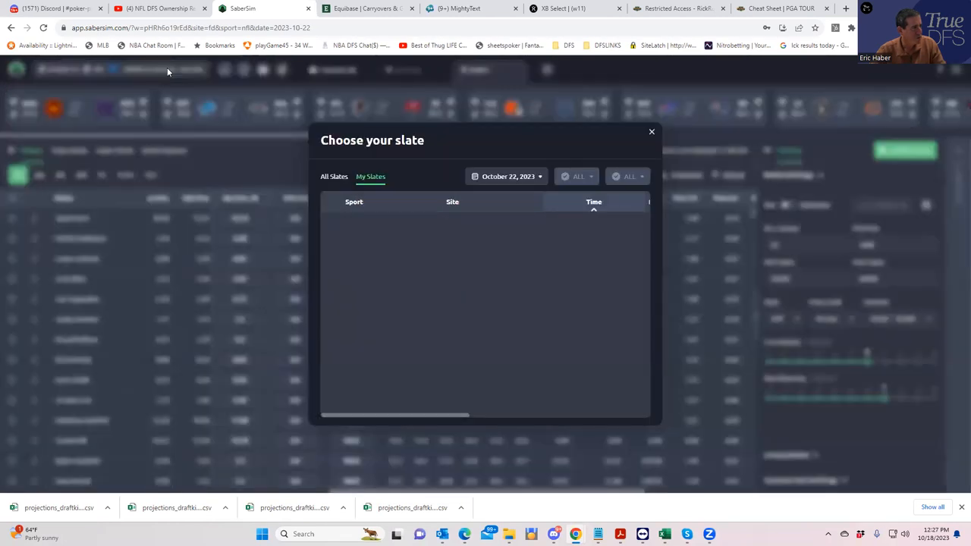
pyautogui.click(334, 177)
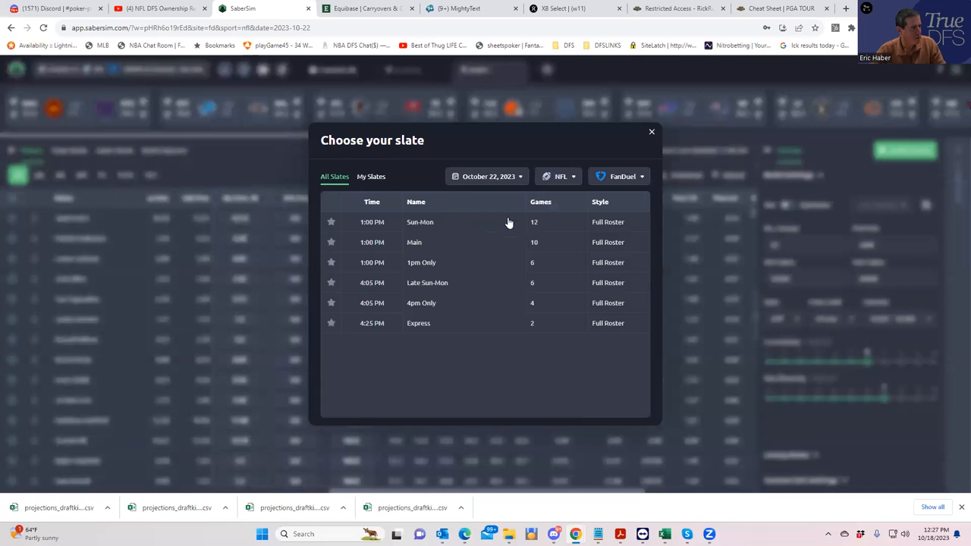
pyautogui.click(414, 242)
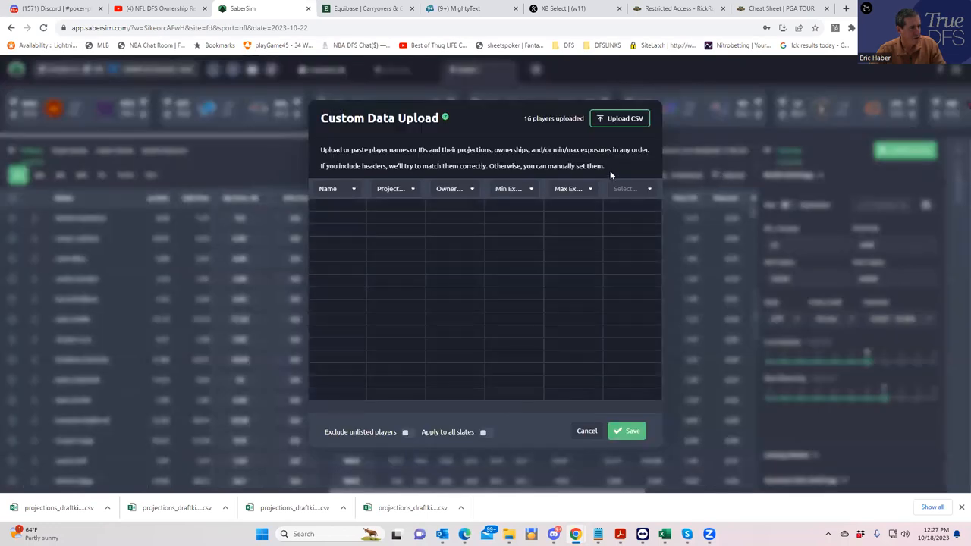
# Step: Apply NFLFD_Sim projections and ownership for 187 players, declining to save a projections source
pyautogui.click(621, 118)
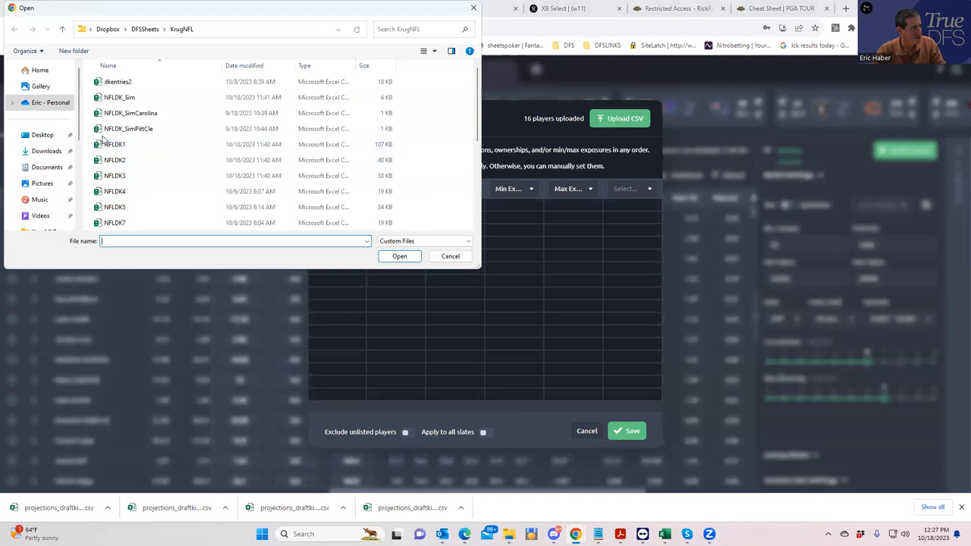
pyautogui.click(119, 144)
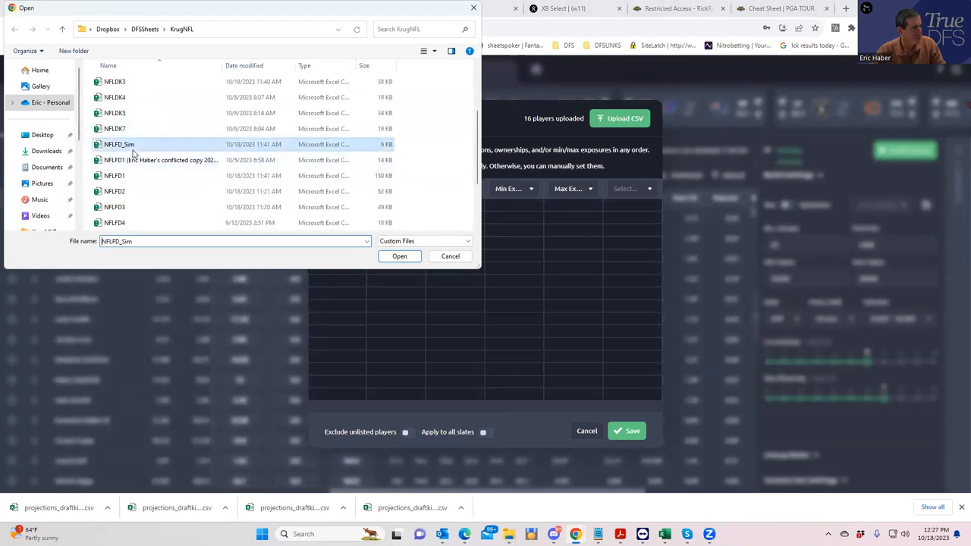
pyautogui.click(399, 255)
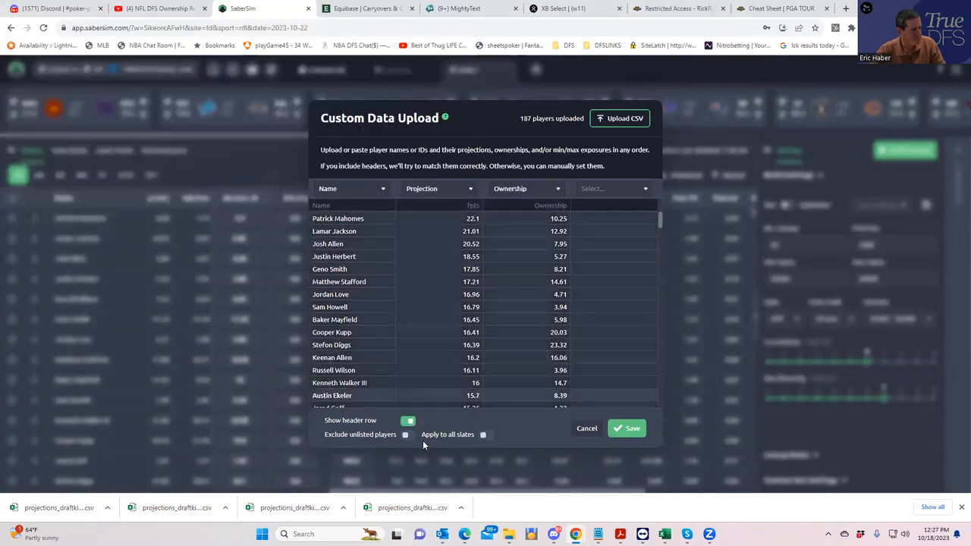
pyautogui.click(627, 428)
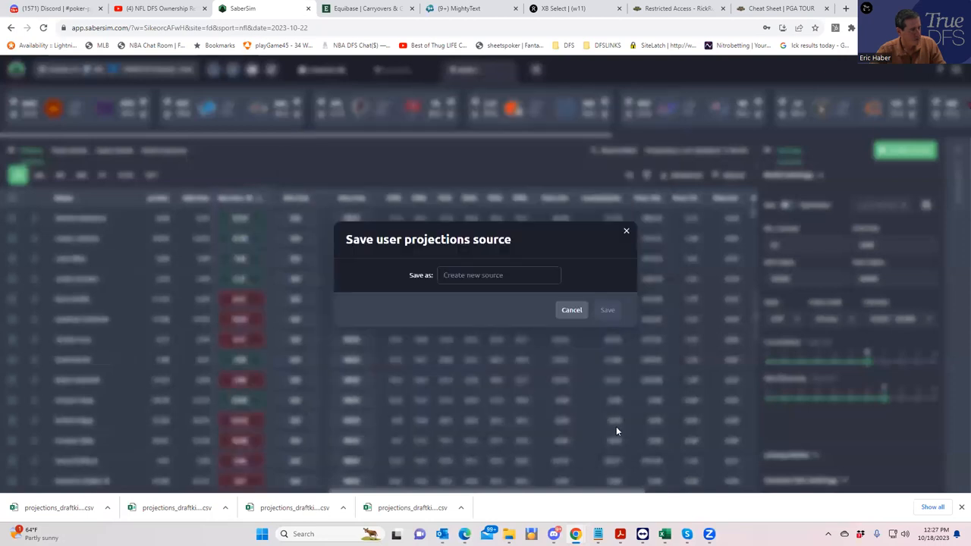
pyautogui.click(571, 309)
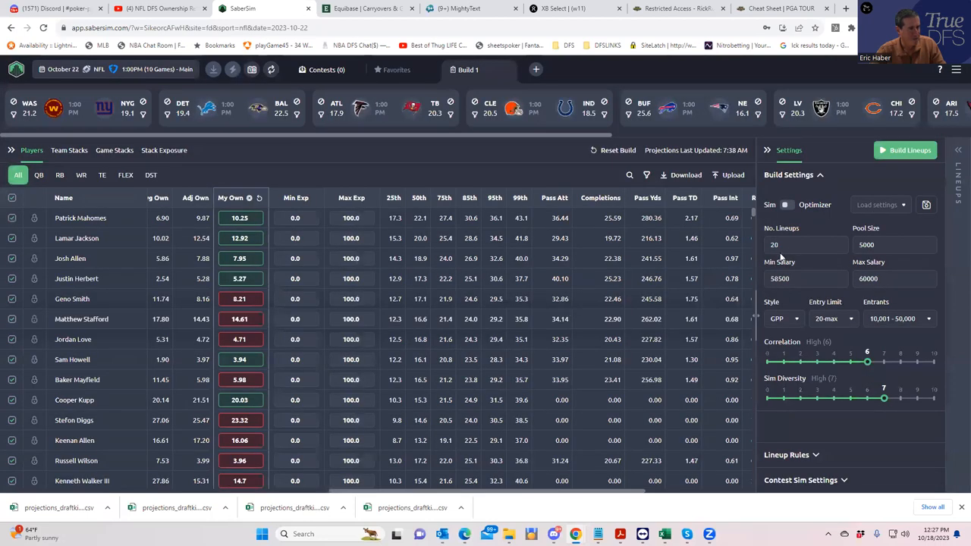
# Step: Build 150 FanDuel lineups and wait for sorting and finalizing to finish
pyautogui.click(804, 245)
pyautogui.write('150')
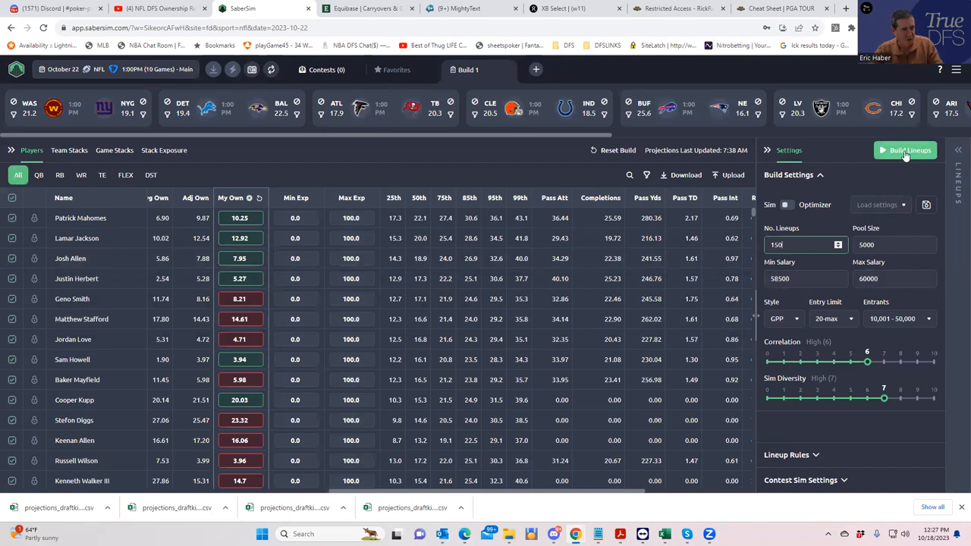
pyautogui.click(905, 149)
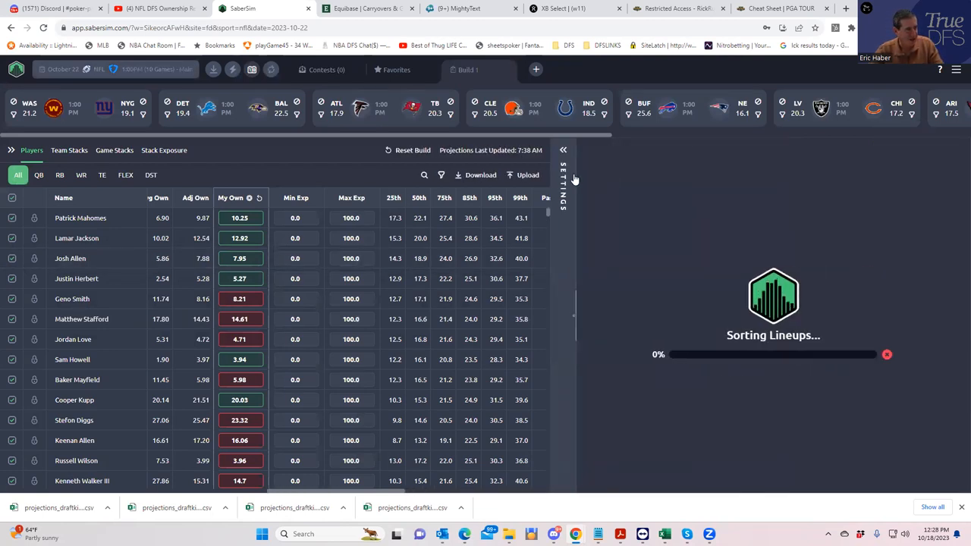
pyautogui.click(564, 182)
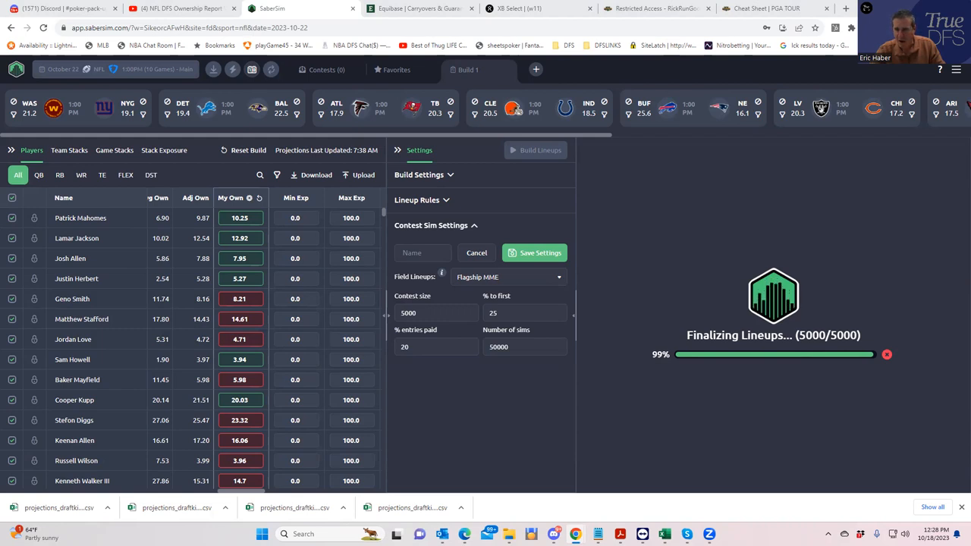
pyautogui.moveTo(437, 327)
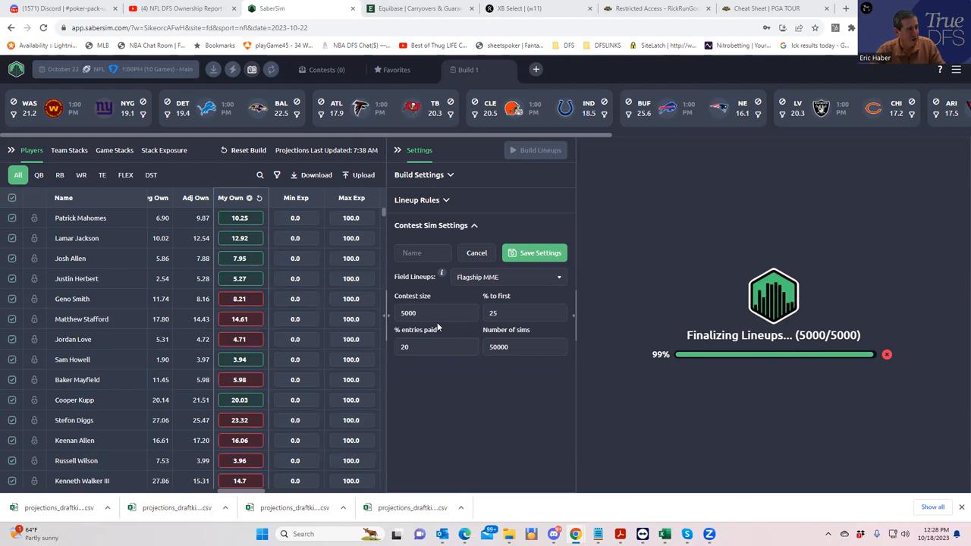
pyautogui.write('33')
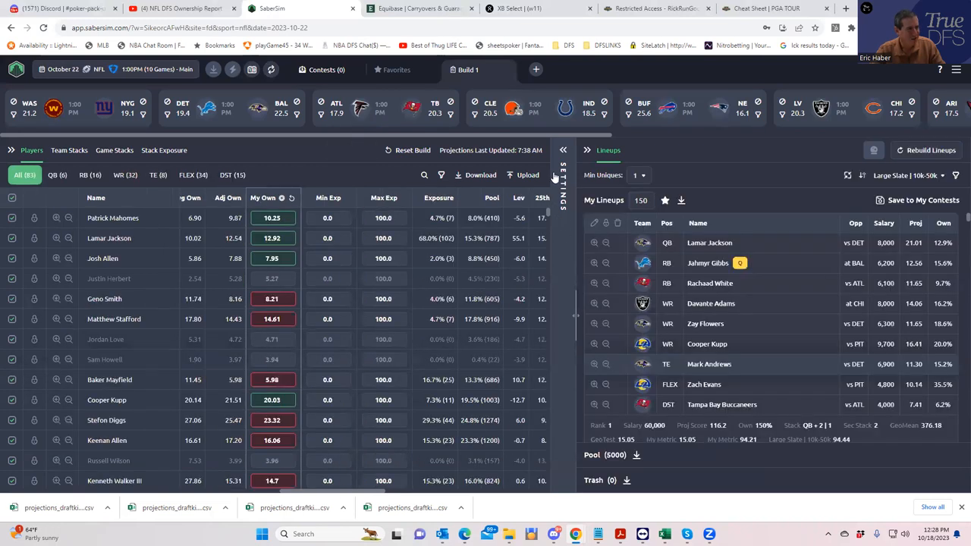
# Step: Save a FanDuel contest sim named SMILLION with a 333,333-entry contest size
pyautogui.click(563, 174)
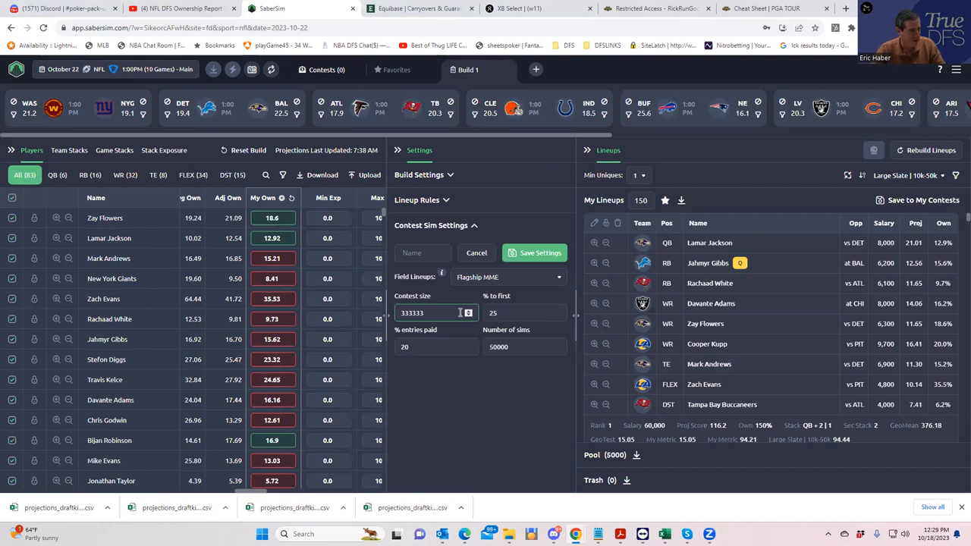
pyautogui.click(563, 149)
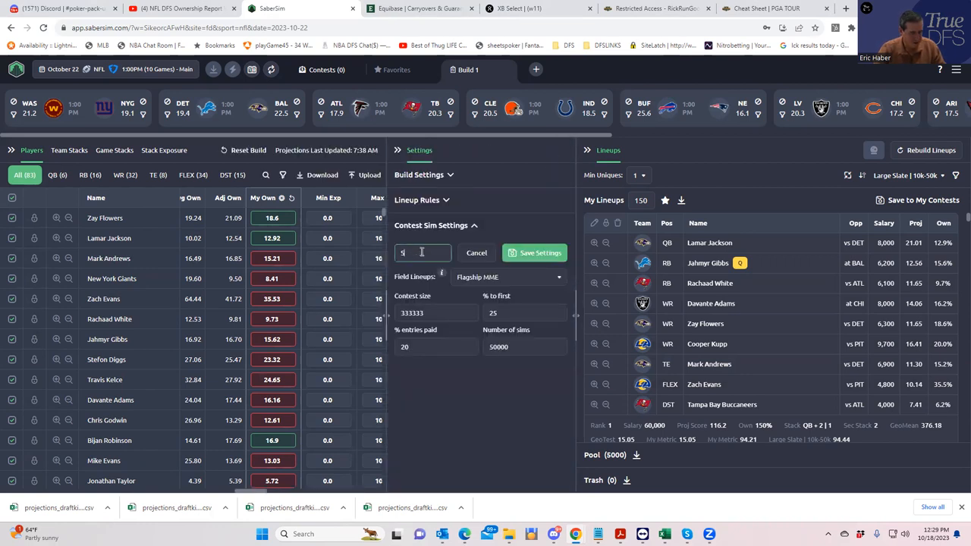
pyautogui.write('SMILLION')
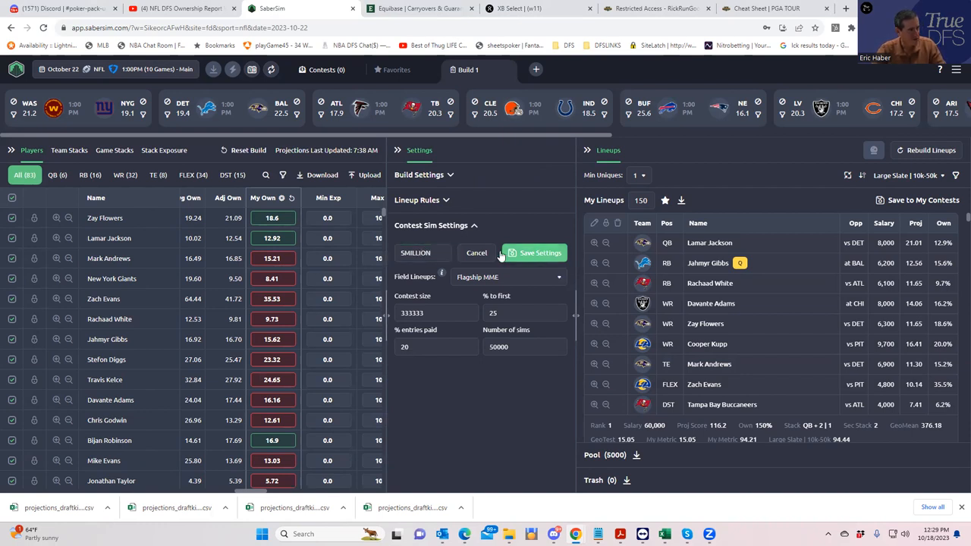
pyautogui.click(535, 253)
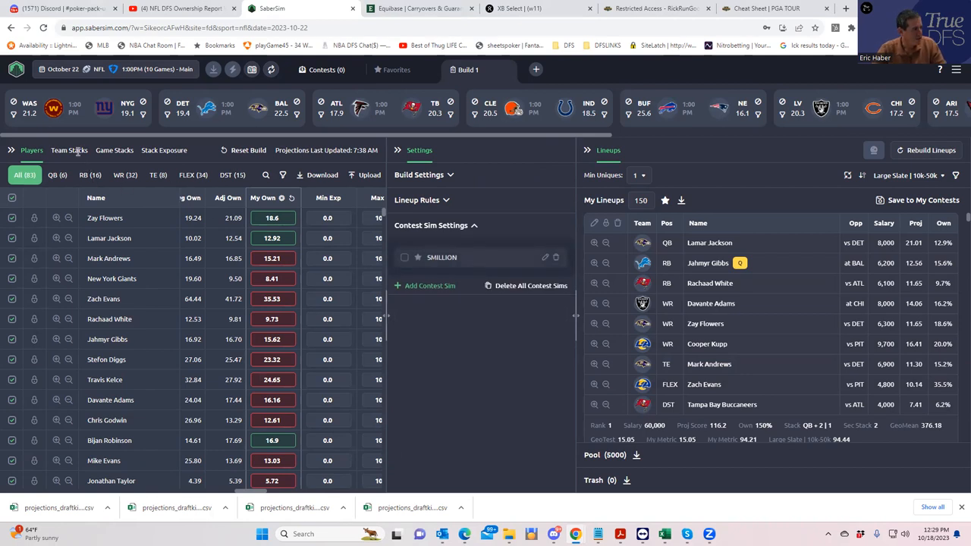
# Step: Review team stack exposure and SMILLION sim ROI stats on the FanDuel lineups
pyautogui.click(69, 150)
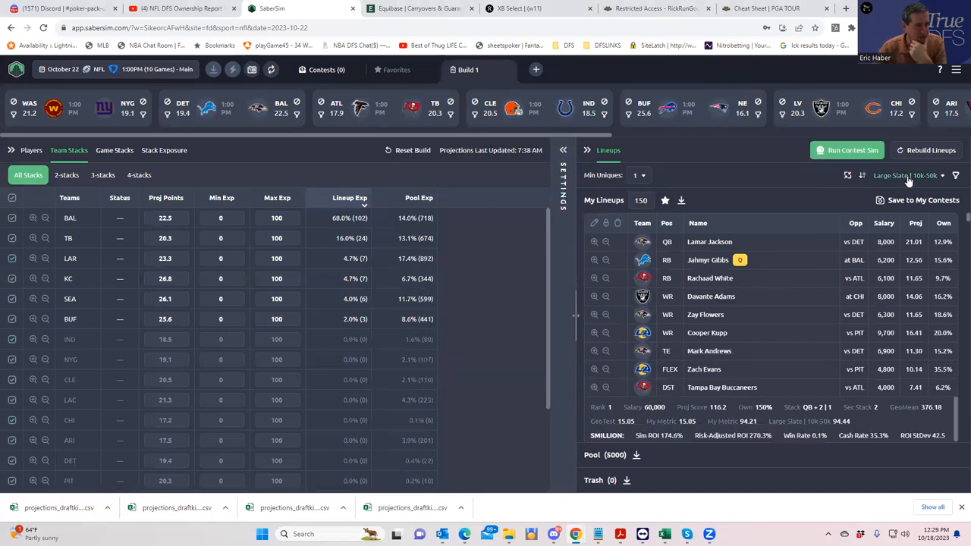
# Step: Sort lineups by SMILLION risk-adjusted ROI and filter player exposures to running backs
pyautogui.click(905, 176)
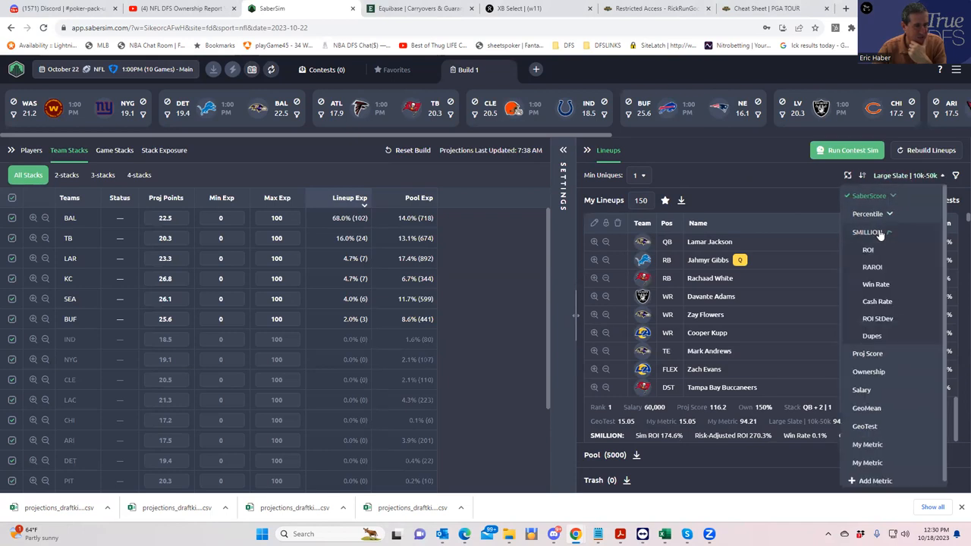
pyautogui.click(873, 267)
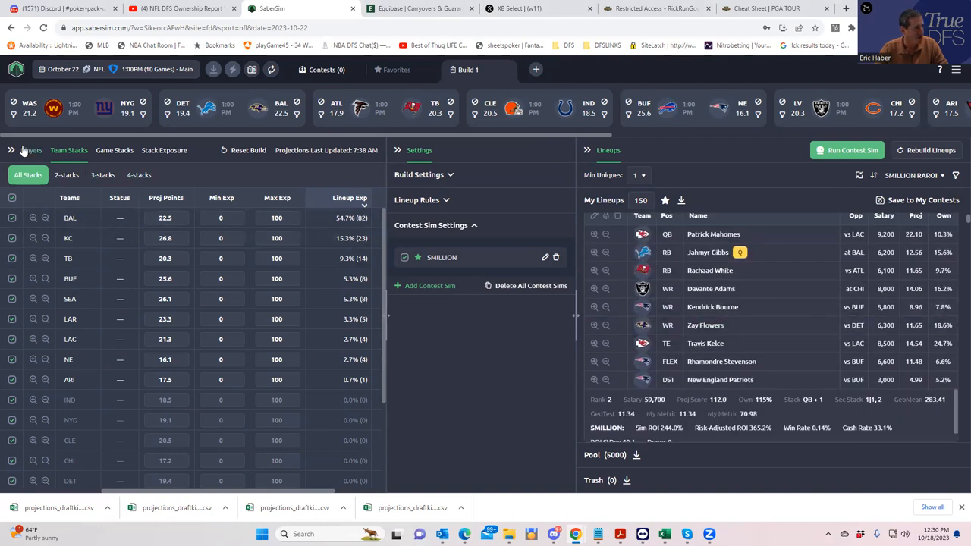
pyautogui.click(31, 149)
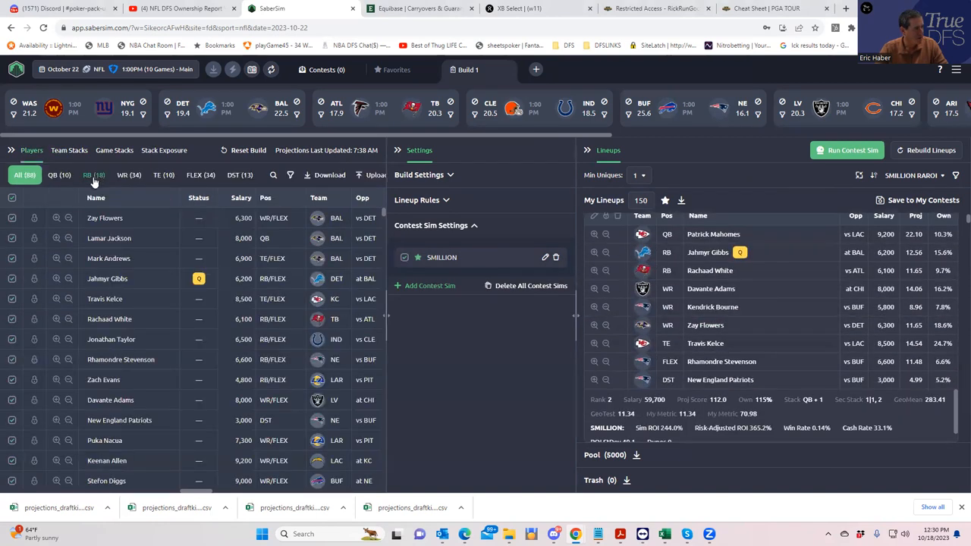
pyautogui.click(95, 174)
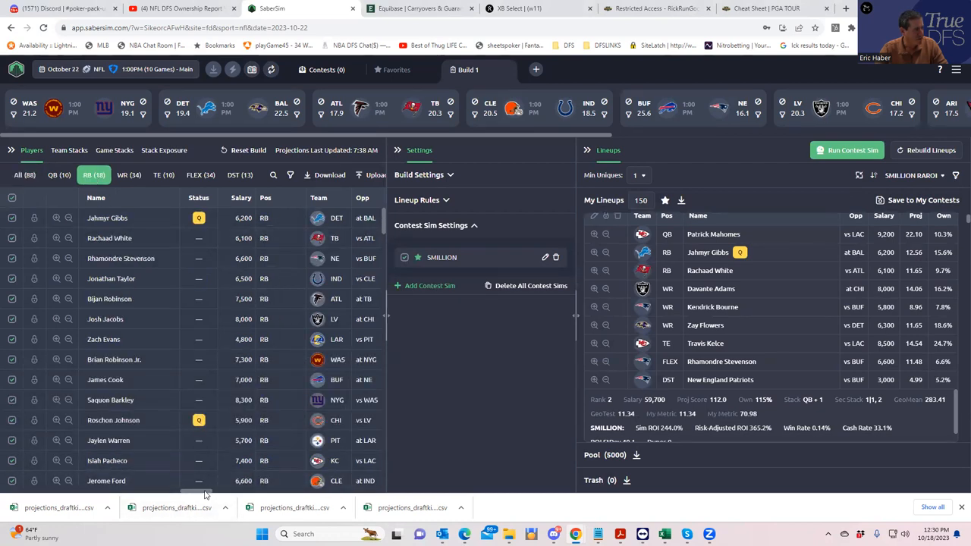
pyautogui.hscroll(3)
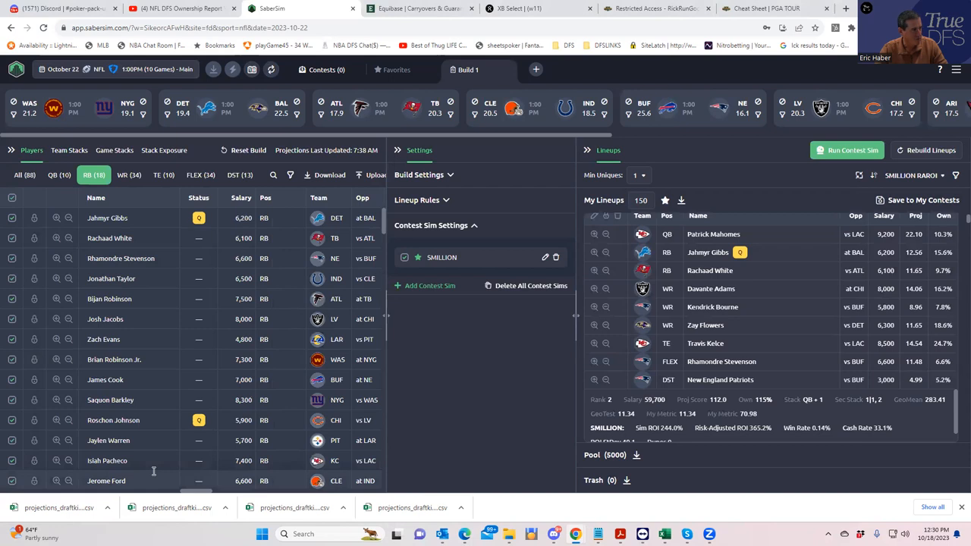
pyautogui.moveTo(144, 360)
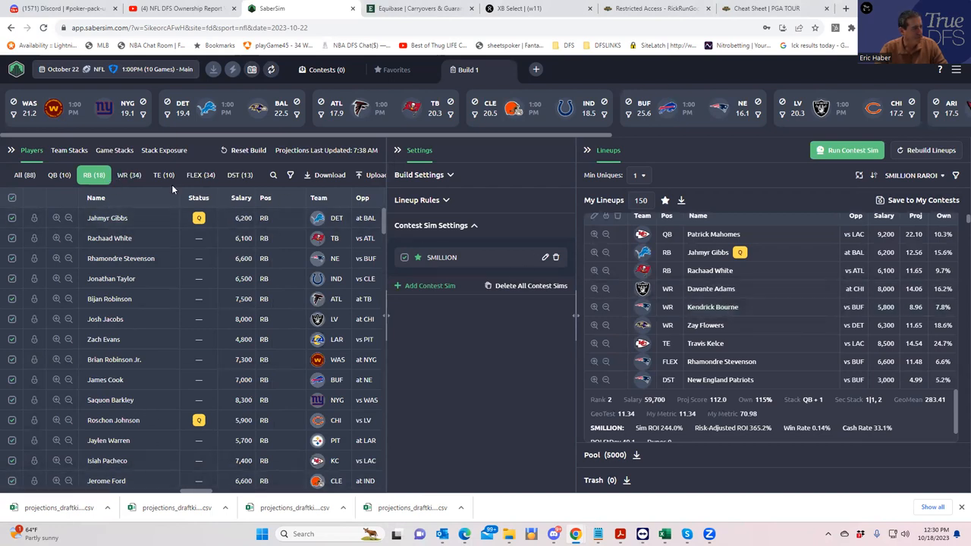
pyautogui.moveTo(69, 151)
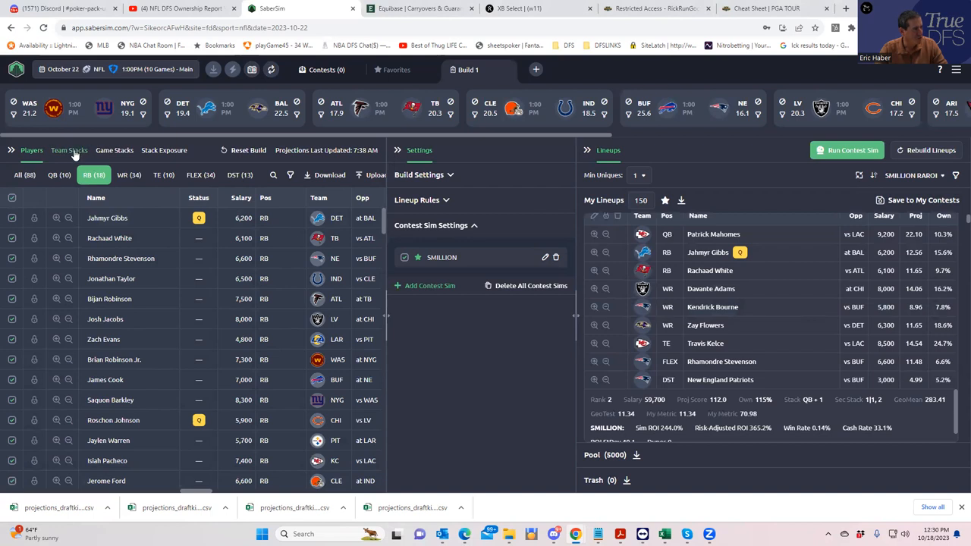
# Step: Revisit team stacks, then view QB stack-type exposure percentages
pyautogui.click(69, 150)
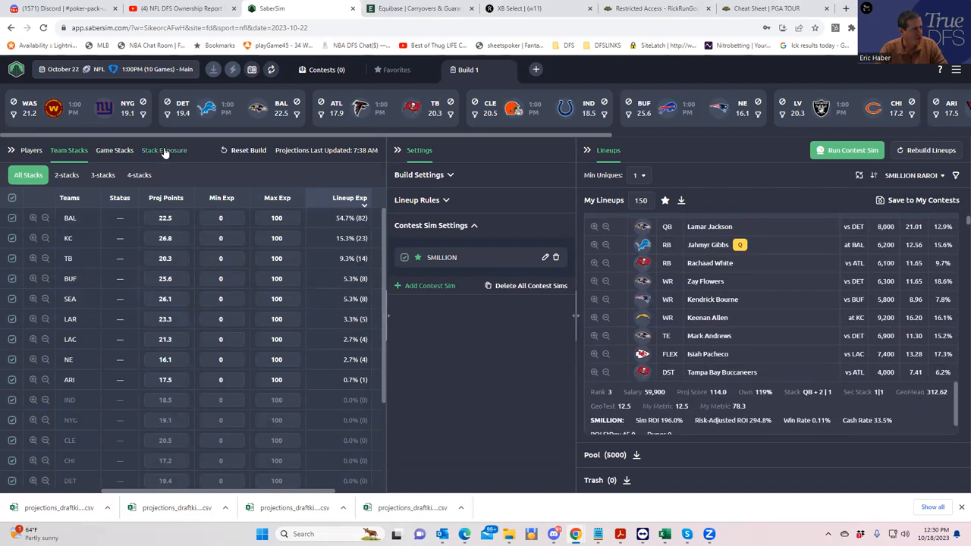
pyautogui.click(164, 150)
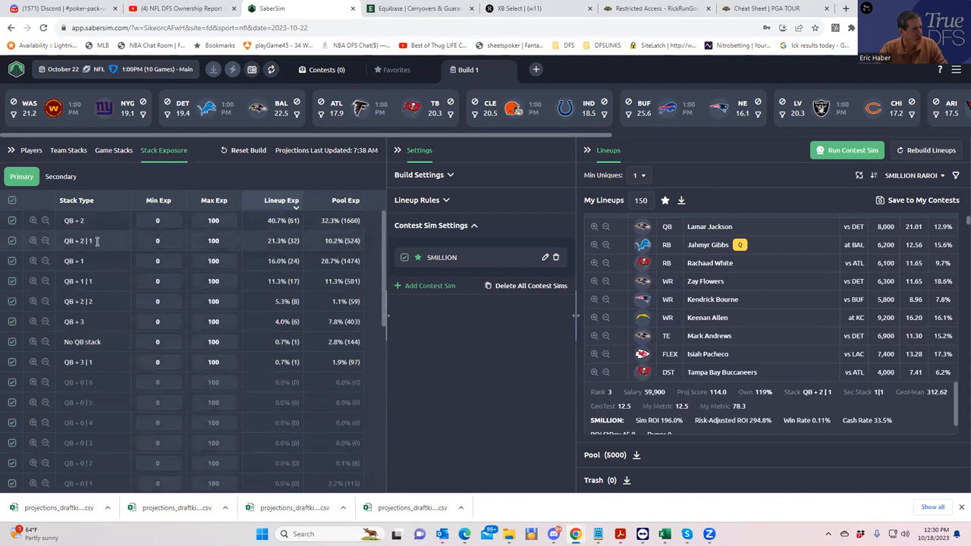